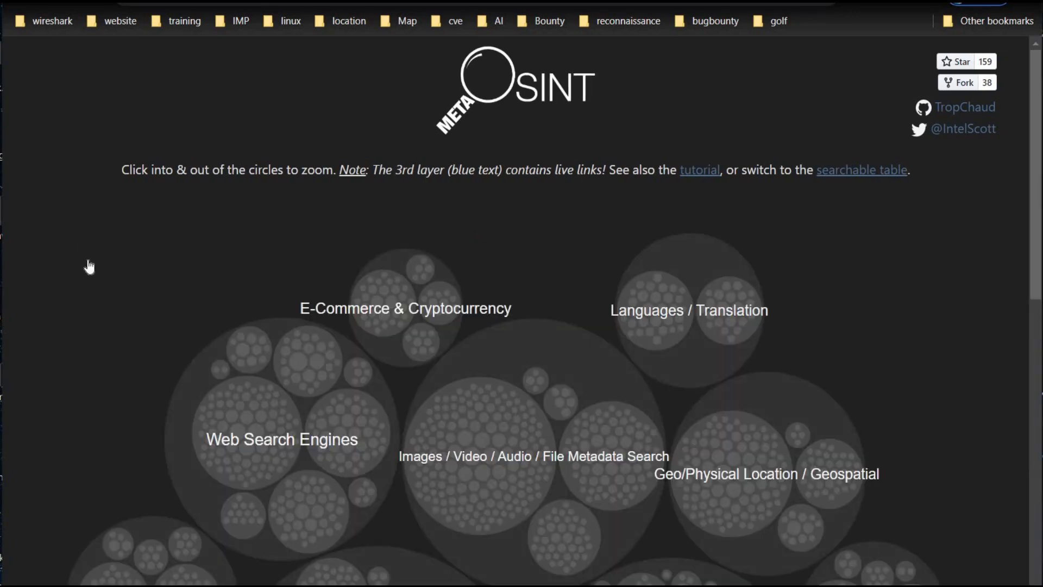
# - Scroll the MetaOSINT bubble map down toward the Images / Video / Audio / File Metadata Search category
pyautogui.scroll(-3)
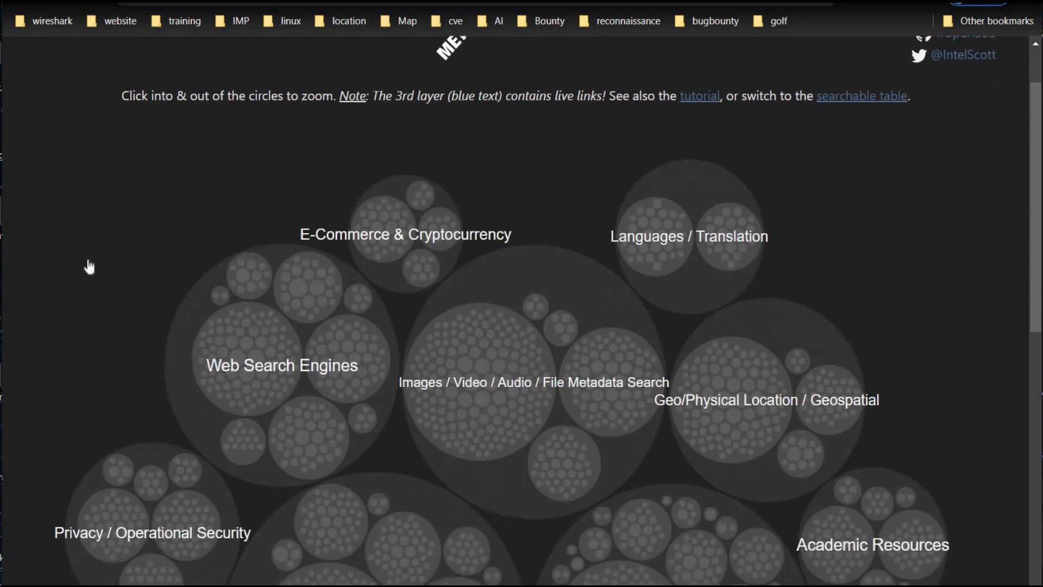
pyautogui.scroll(-3)
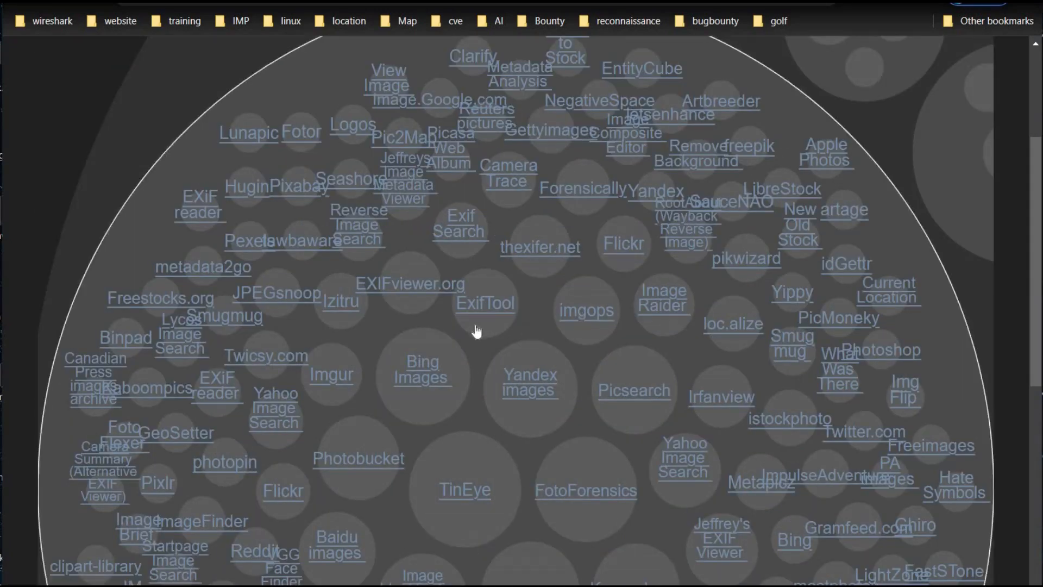
pyautogui.moveTo(529, 310)
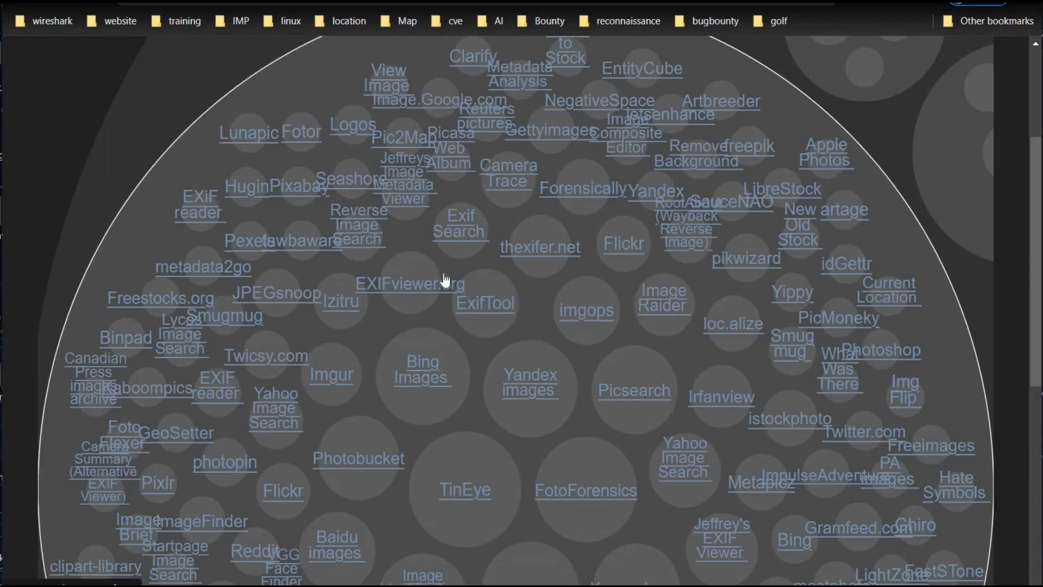
pyautogui.moveTo(473, 258)
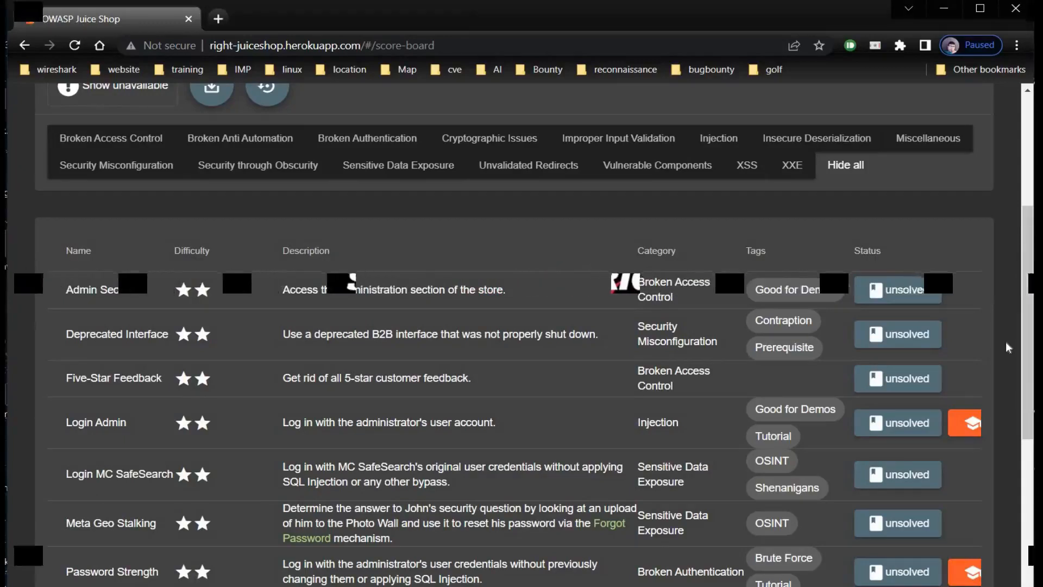
# - Locate Meta Geo Stalking on the Score Board, mark 'John's', and get link options for Forgot Password
pyautogui.scroll(-3)
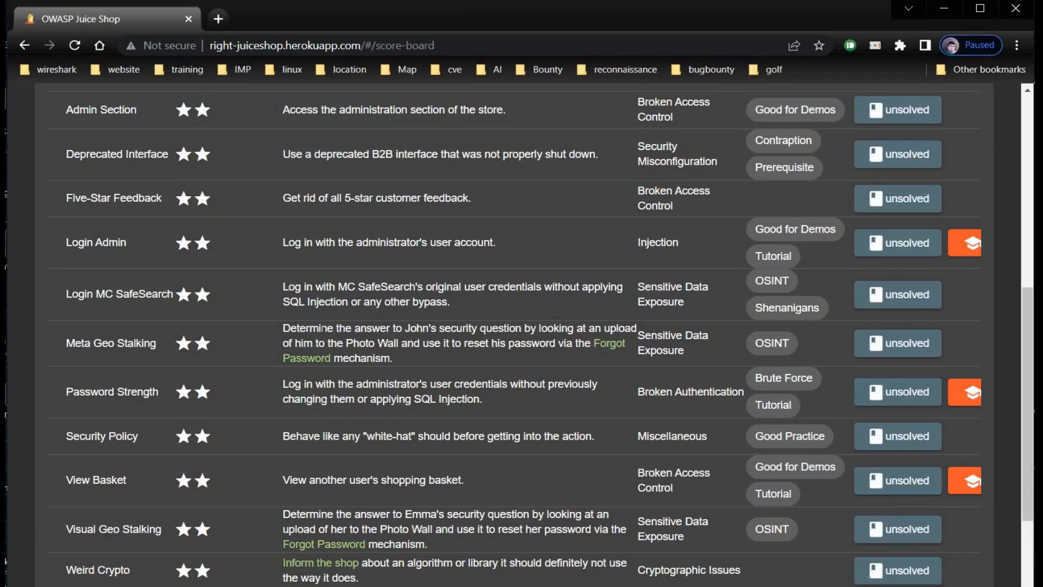
pyautogui.doubleClick(420, 328)
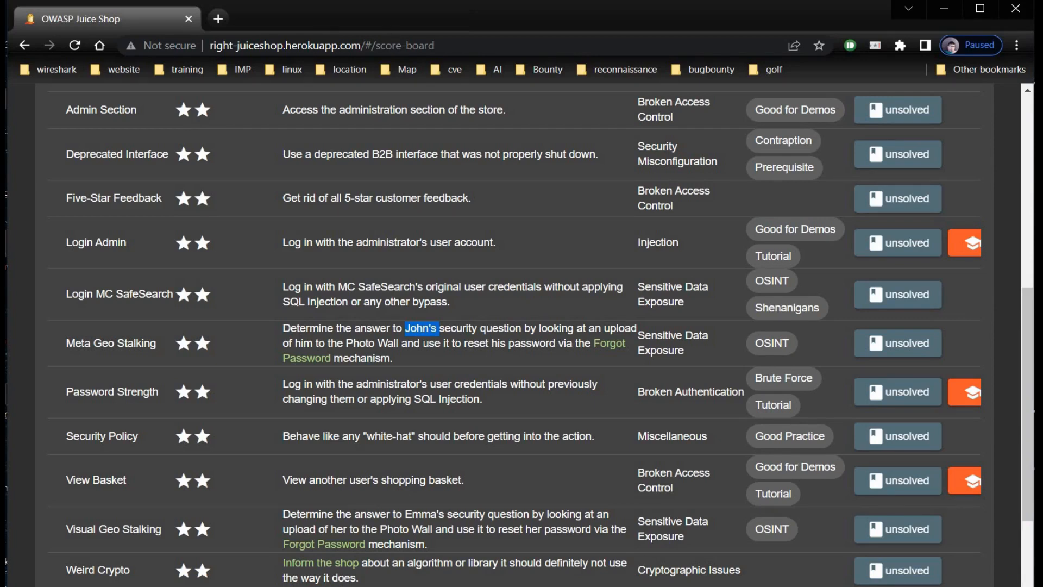
pyautogui.moveTo(504, 362)
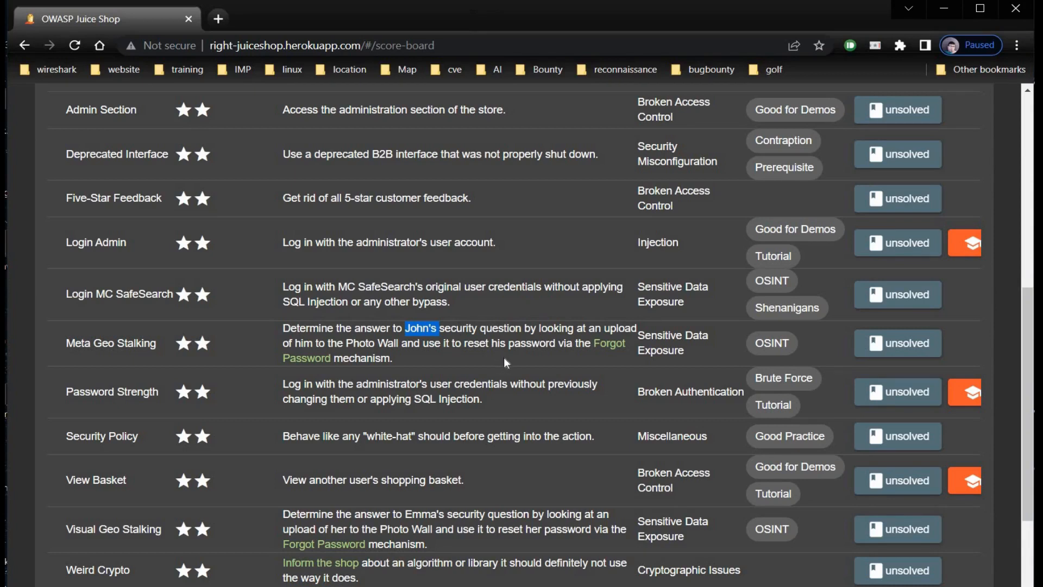
pyautogui.moveTo(537, 358)
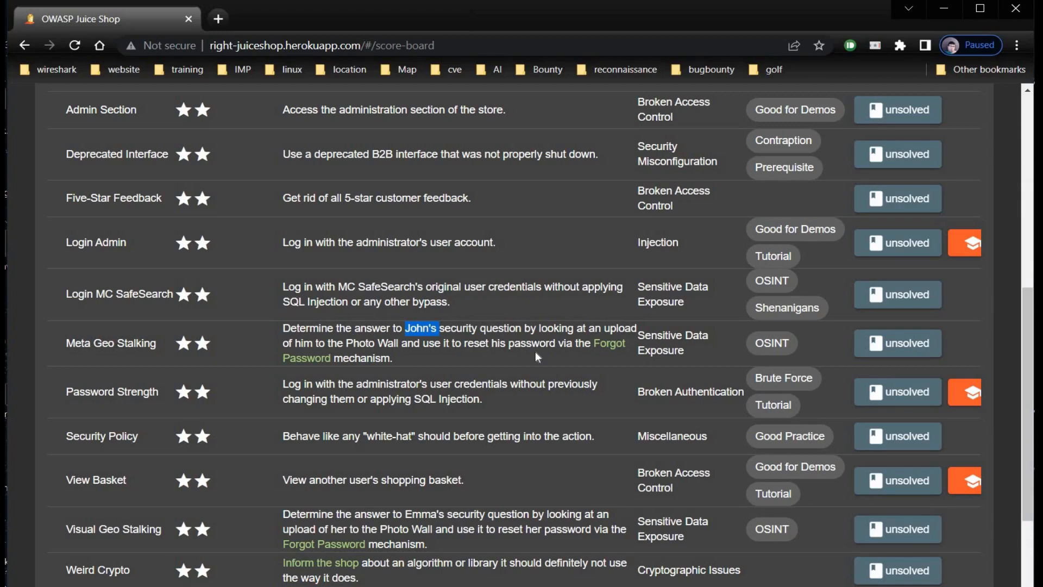
pyautogui.moveTo(634, 349)
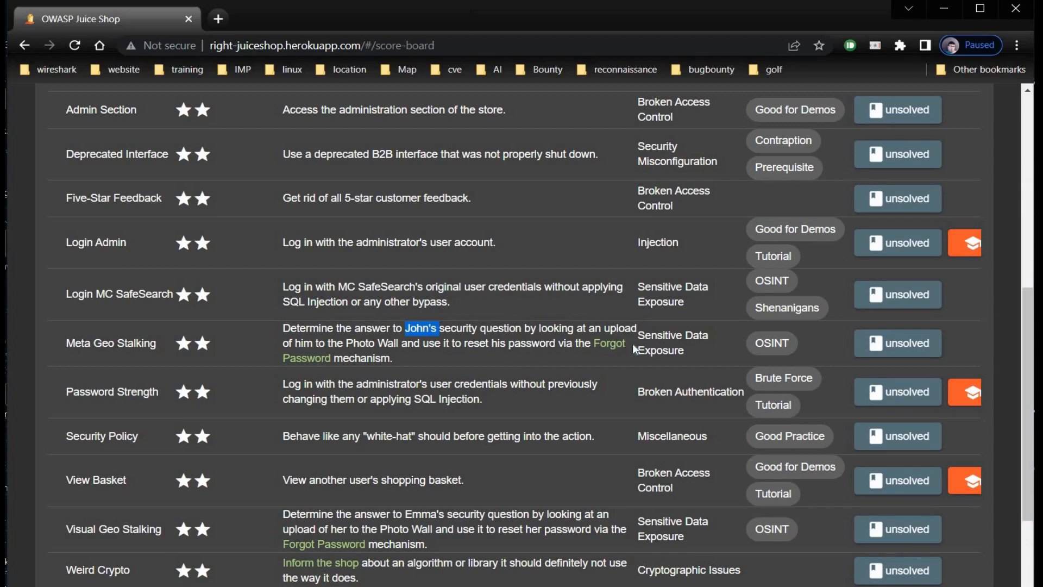
pyautogui.moveTo(719, 349)
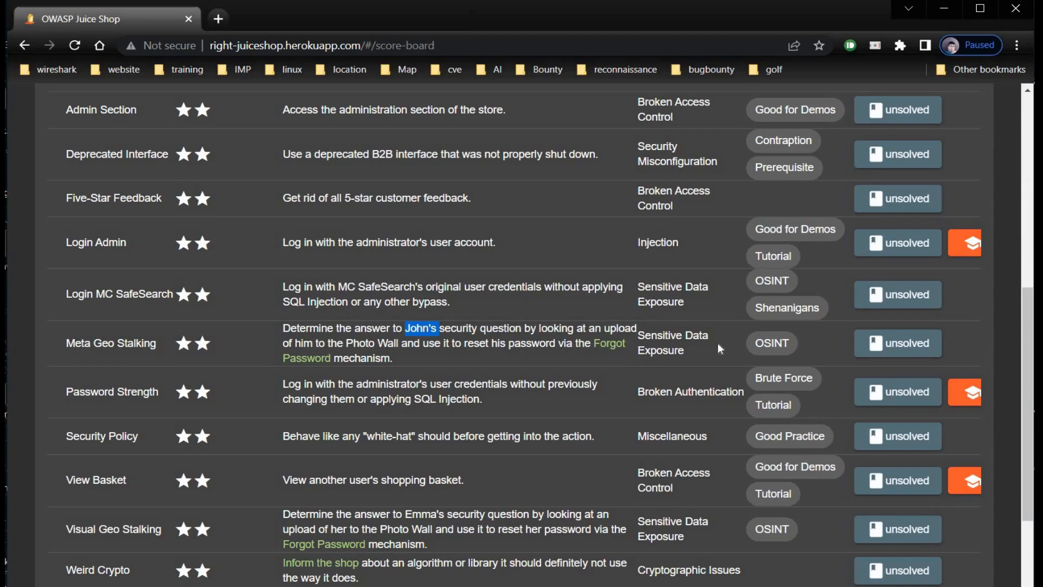
pyautogui.moveTo(742, 351)
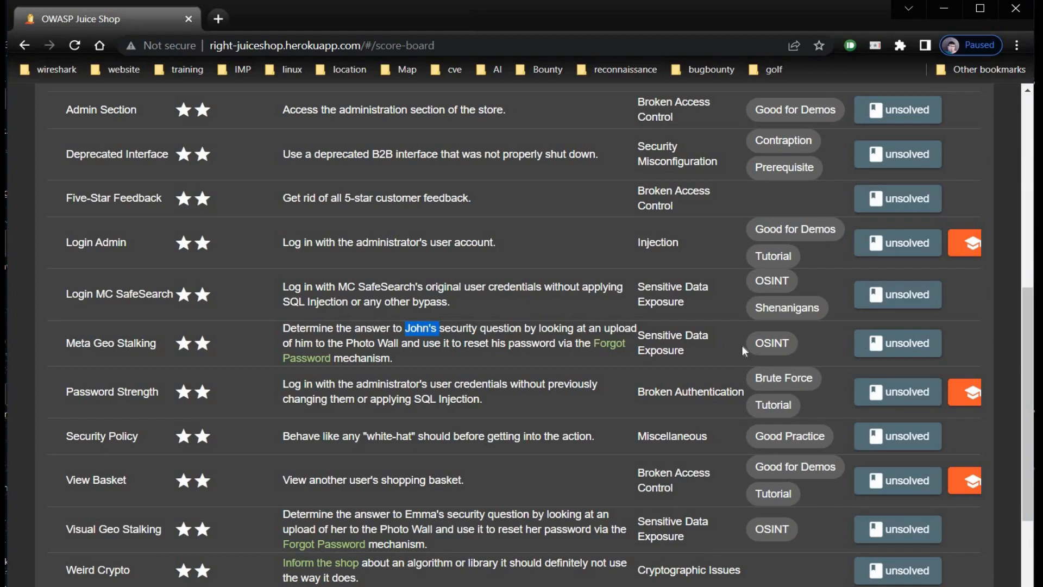
pyautogui.moveTo(617, 358)
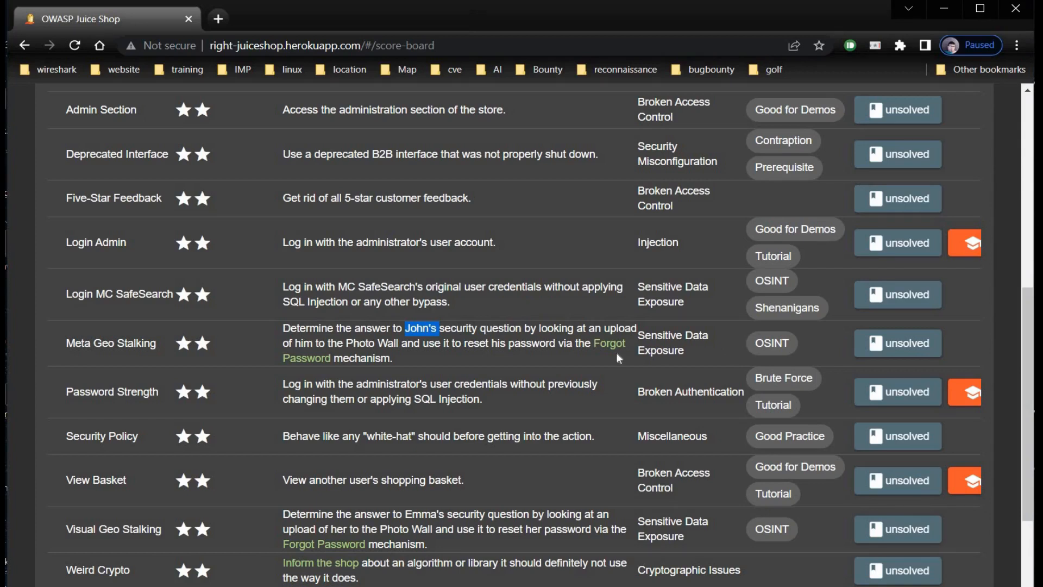
pyautogui.rightClick(608, 342)
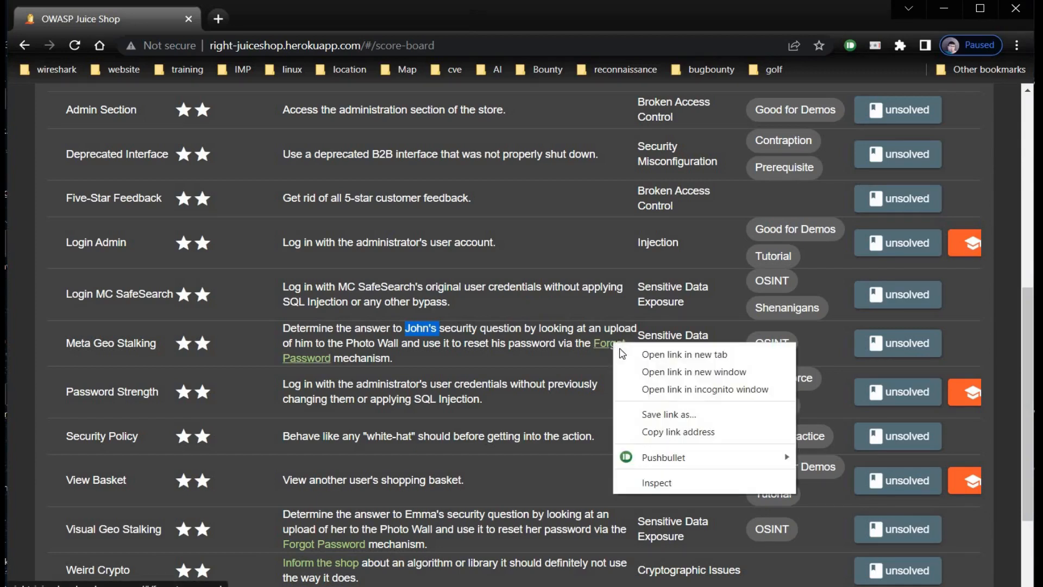
# - Open Forgot Password in a new tab and browse the All Products catalogue
pyautogui.click(684, 353)
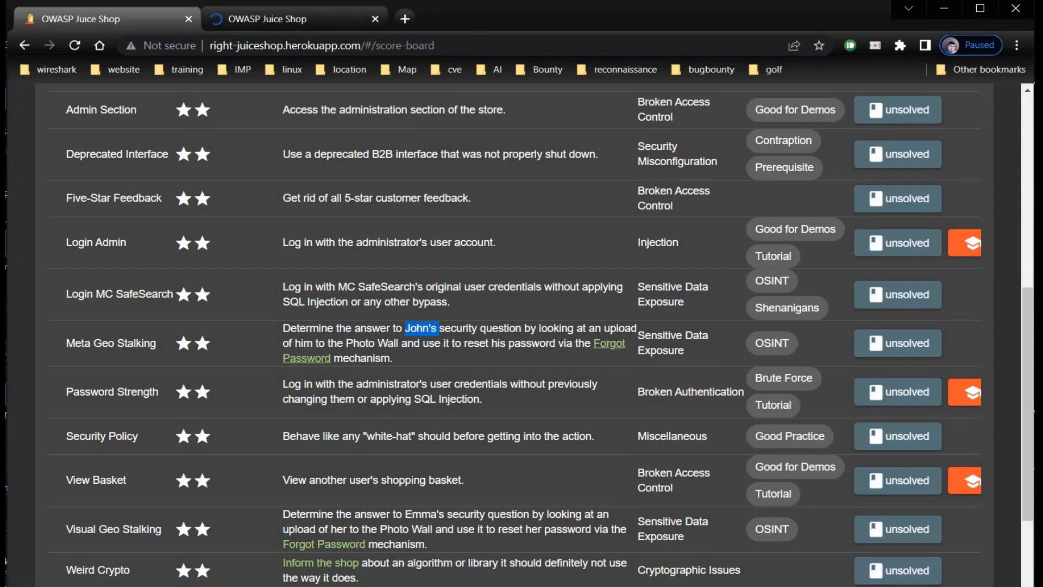
pyautogui.moveTo(266, 19)
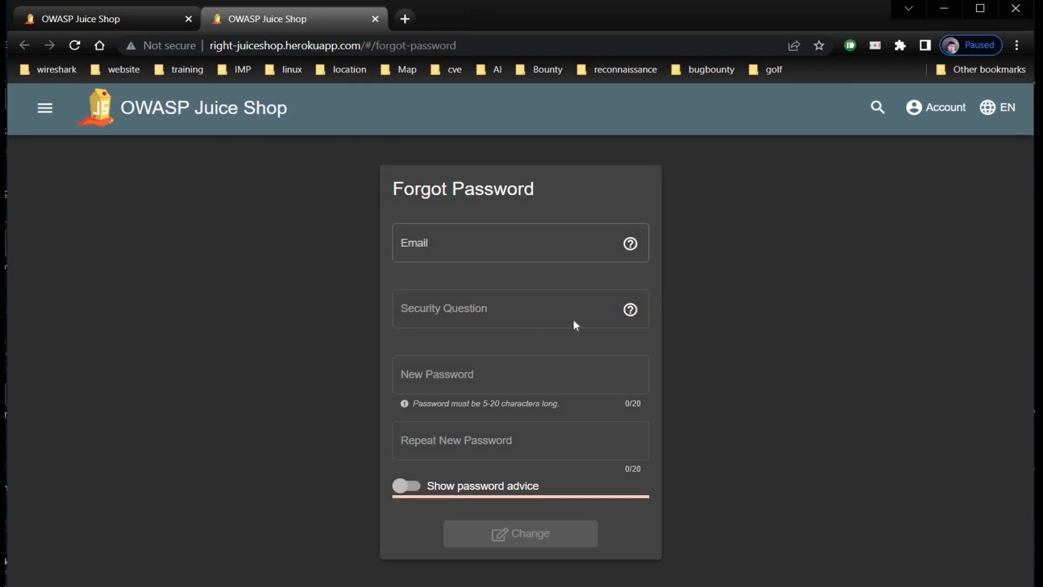
pyautogui.moveTo(476, 326)
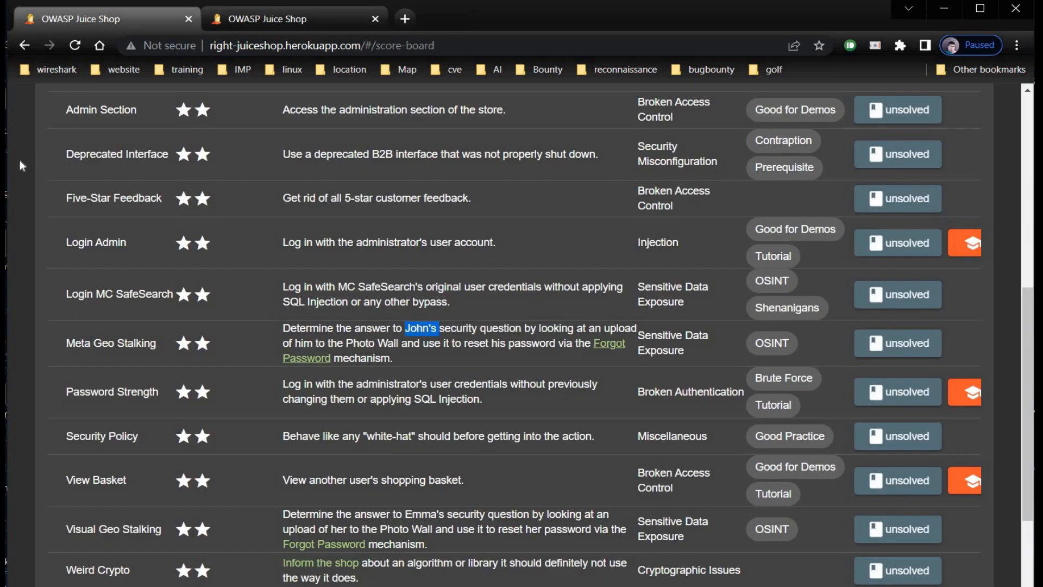
pyautogui.scroll(-3)
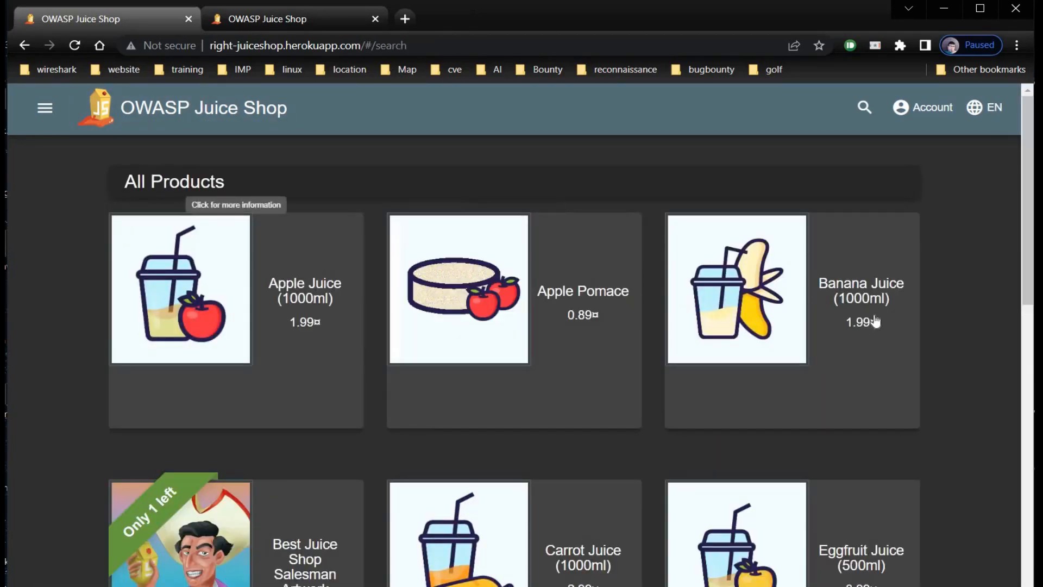
# - View Banana Juice's reviews and mark the reviewer's email domain for copying
pyautogui.click(737, 289)
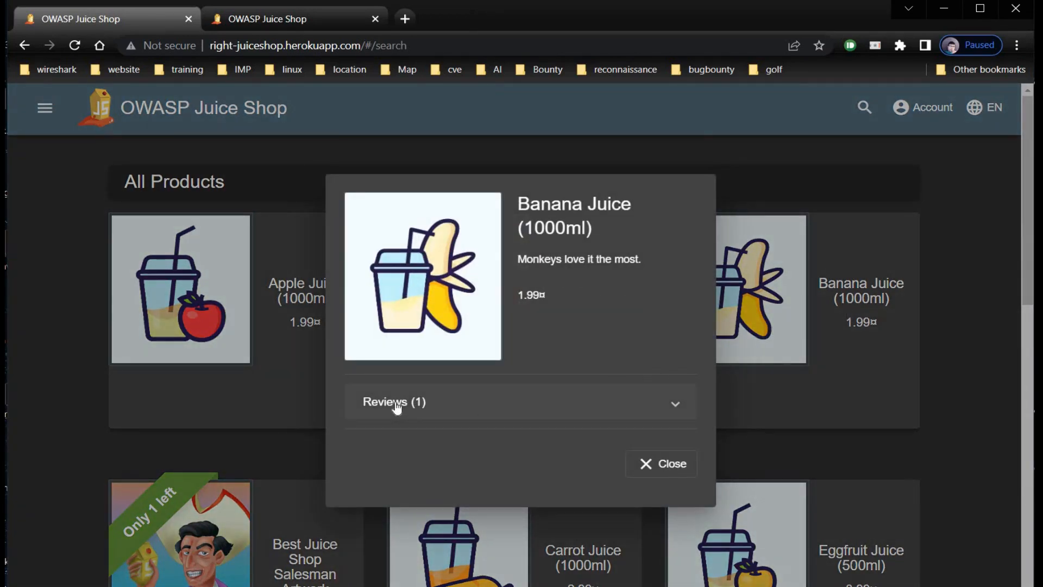
pyautogui.click(394, 402)
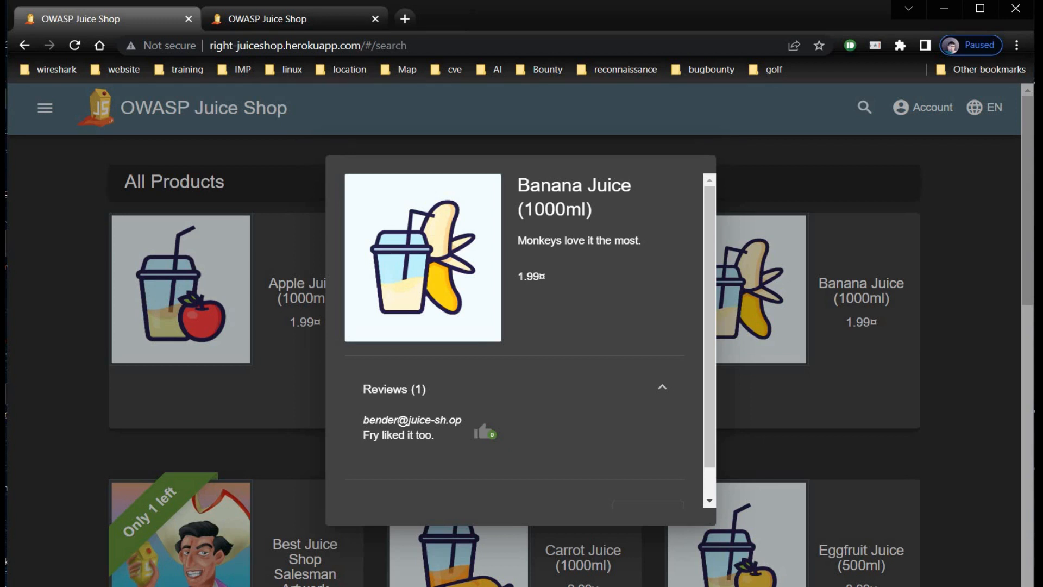
pyautogui.doubleClick(426, 419)
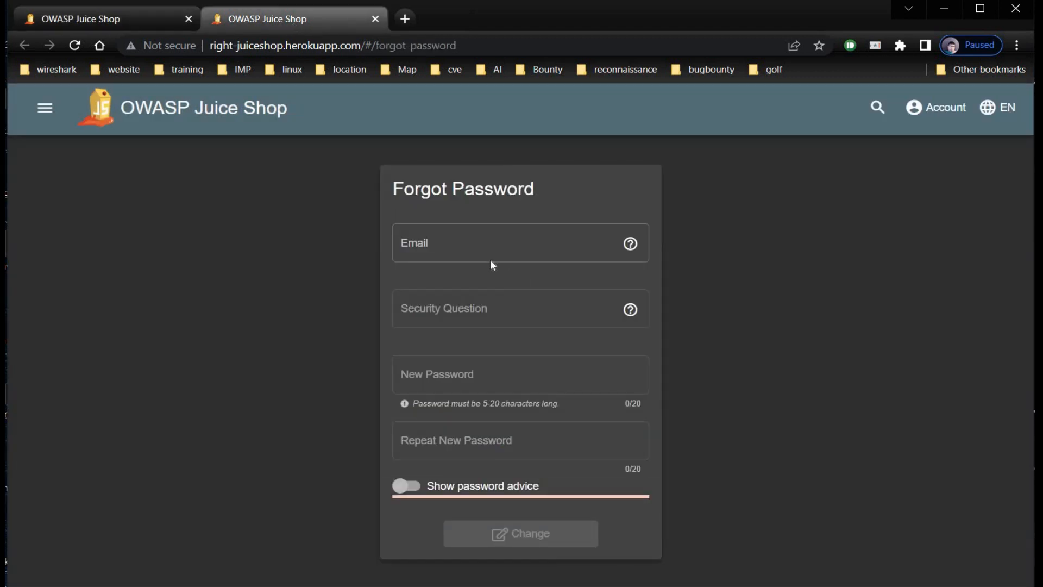
pyautogui.click(519, 242)
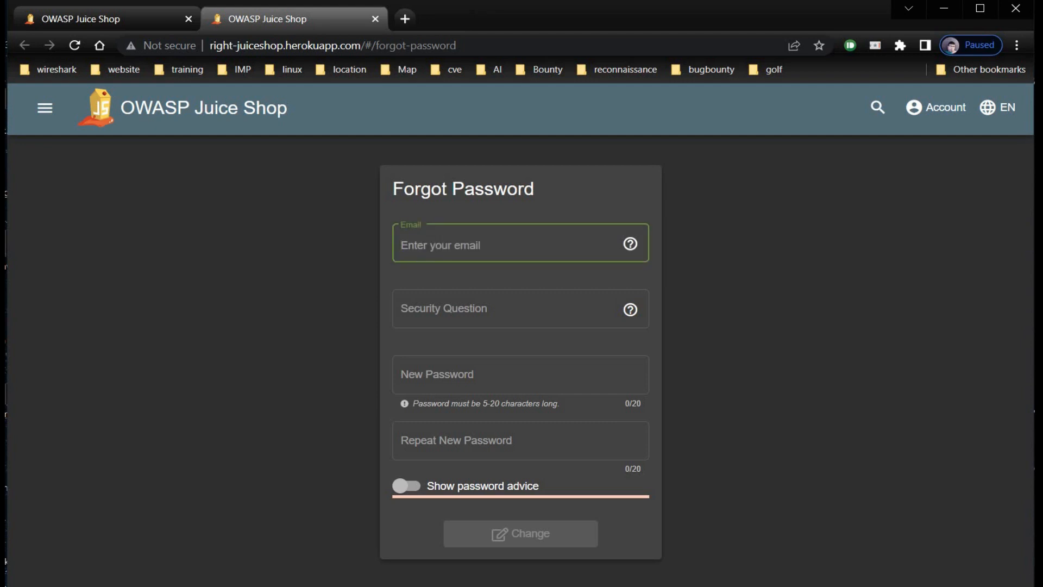
pyautogui.write('@juice-sh.op')
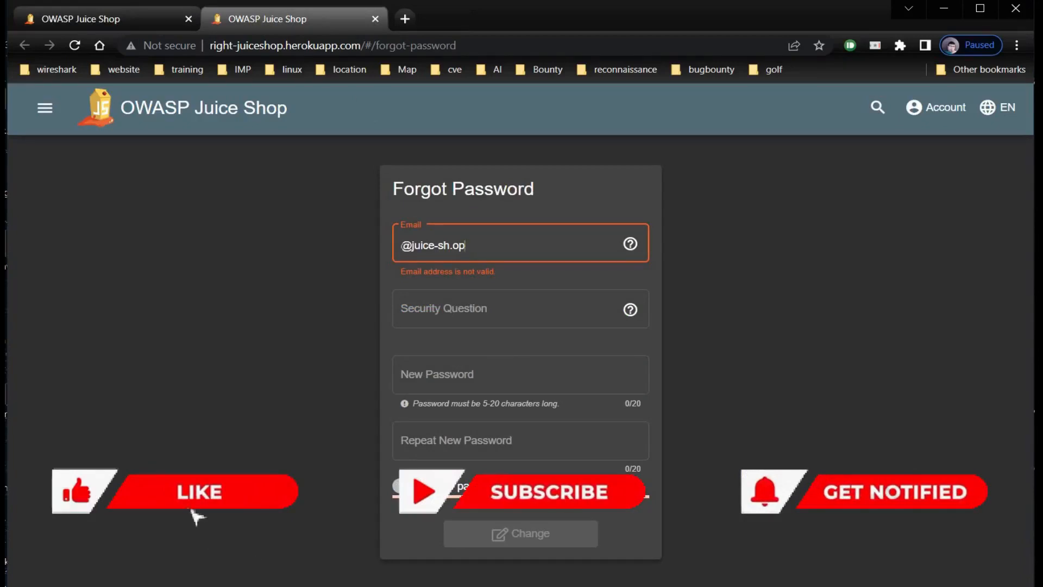
pyautogui.write('jd')
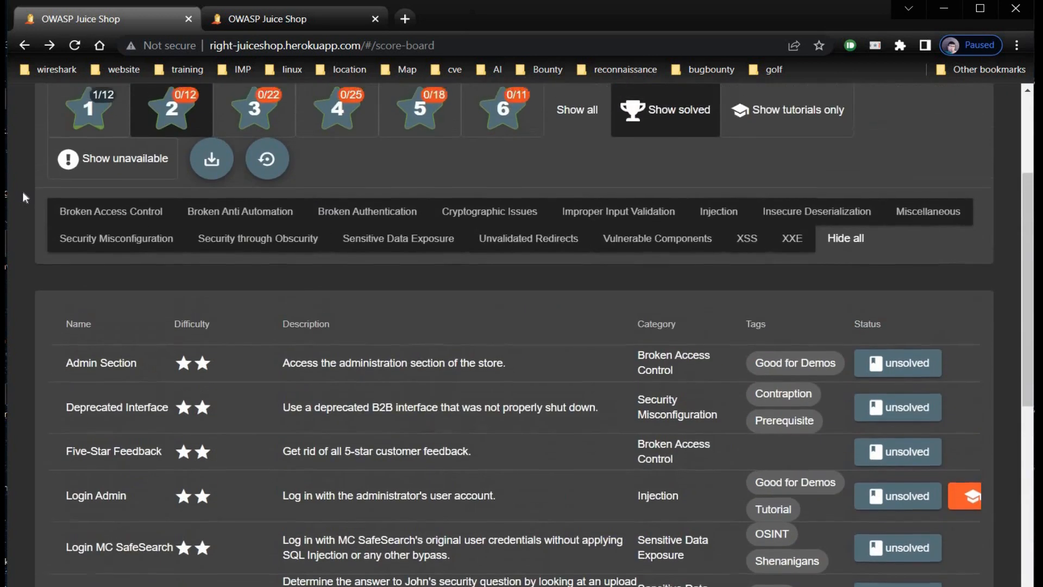
# - Go to the Photo Wall and save John's favorite-hiking-place.png to disk
pyautogui.scroll(3)
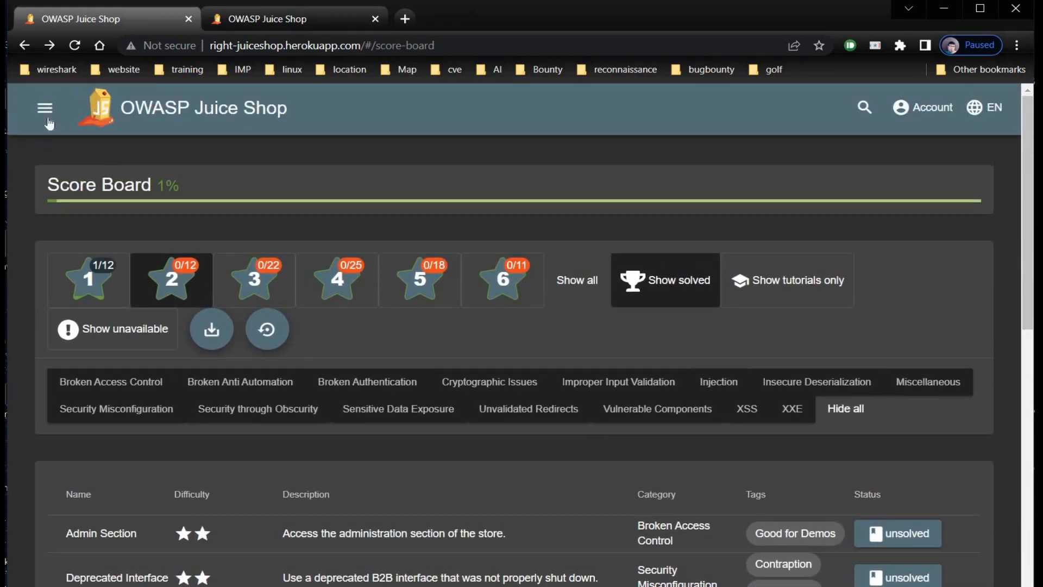
pyautogui.click(44, 108)
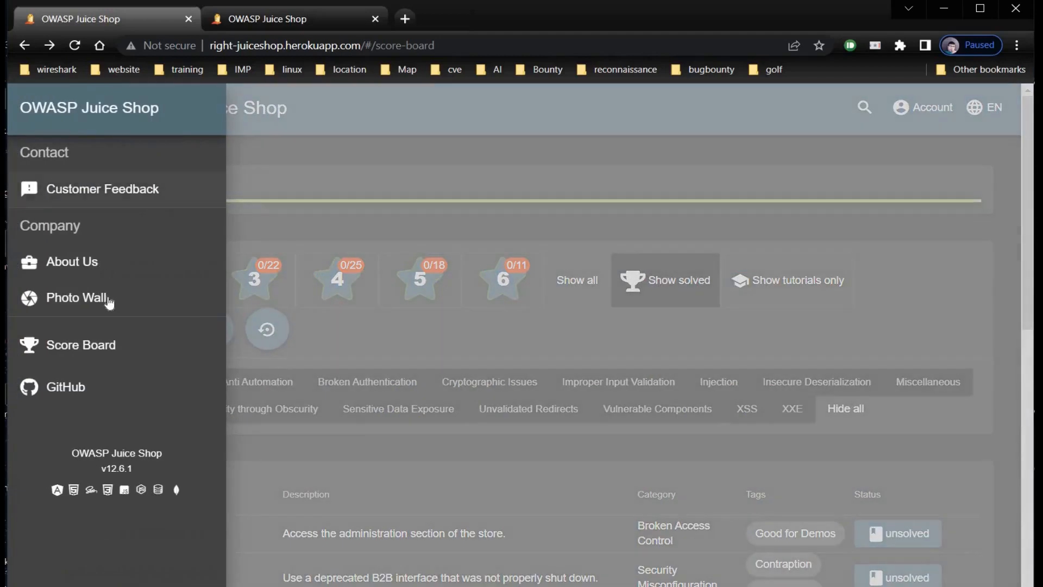
pyautogui.click(76, 298)
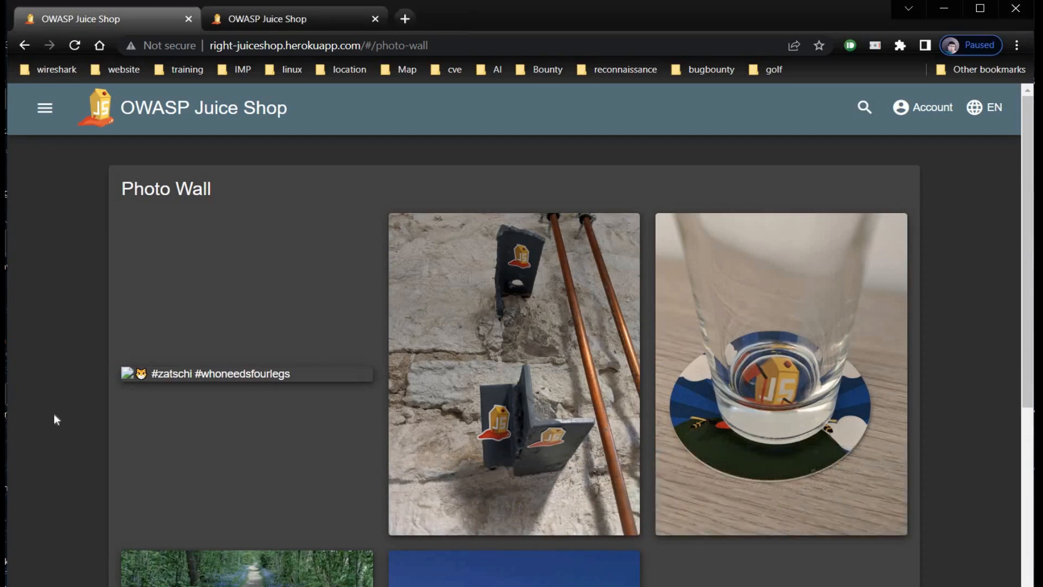
pyautogui.scroll(-3)
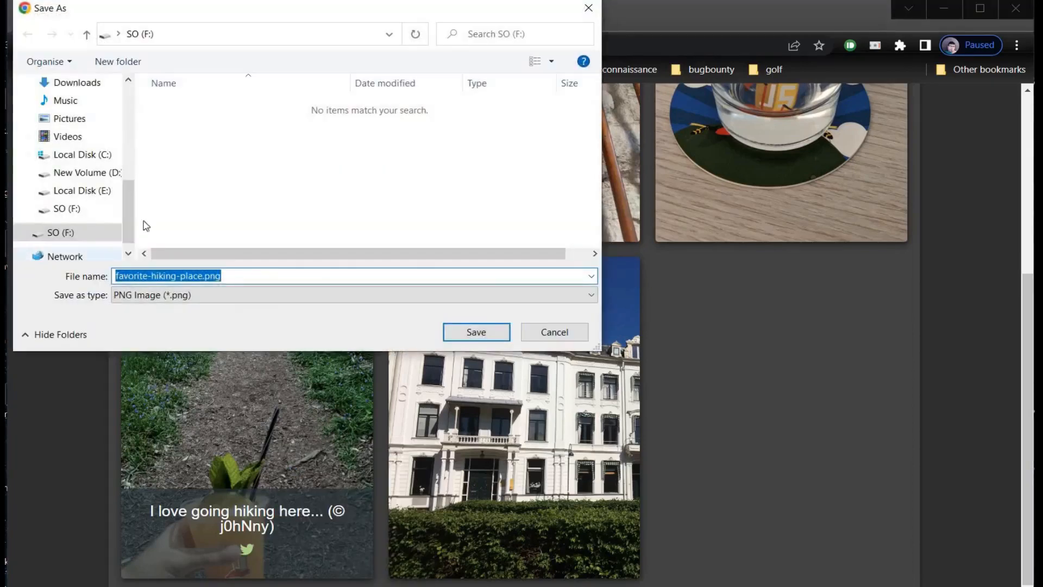
pyautogui.moveTo(476, 332)
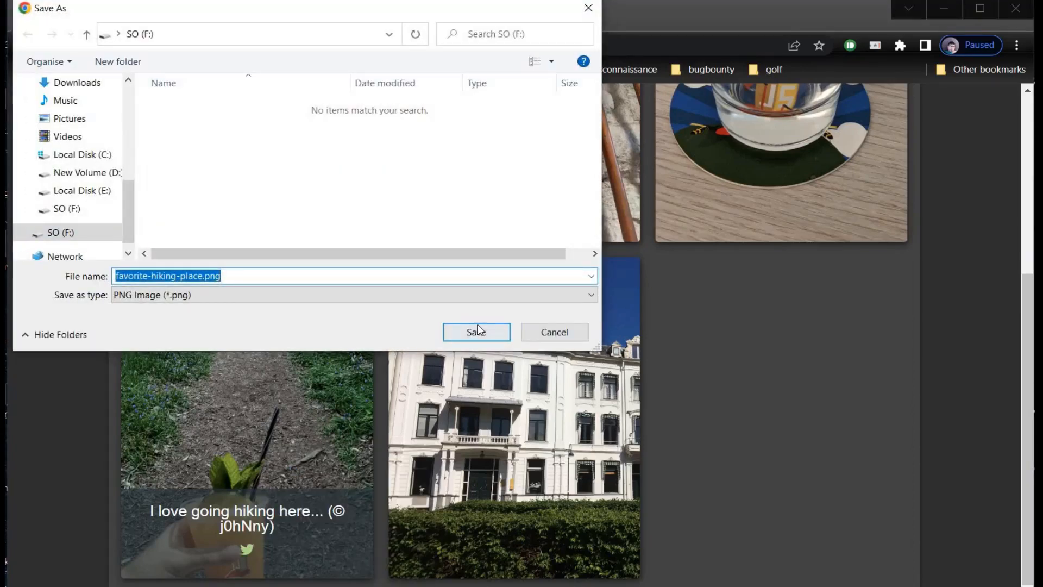
pyautogui.click(476, 333)
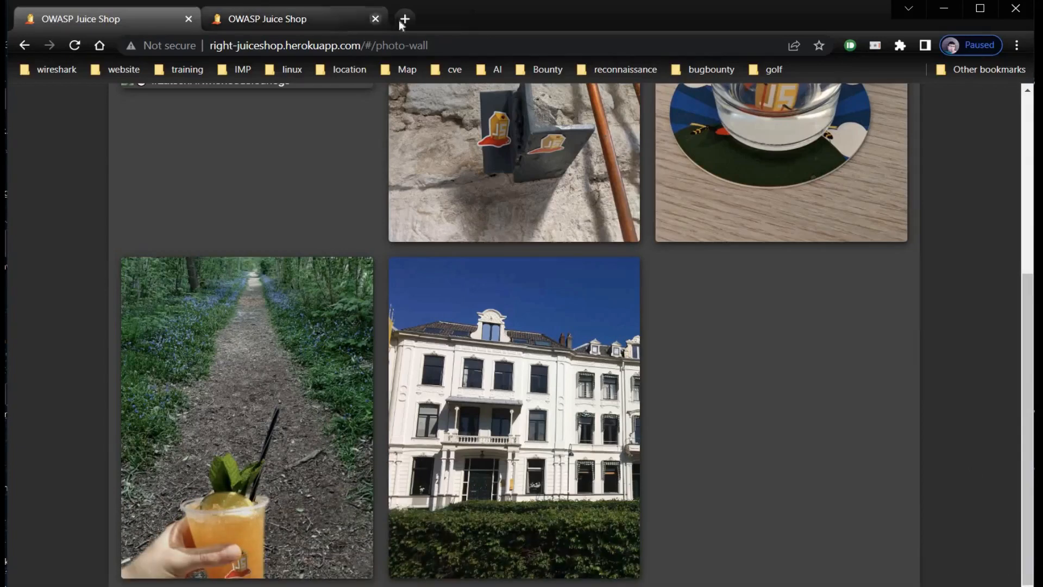
# - Search Google for 'exif data viewer' in a new tab
pyautogui.click(404, 18)
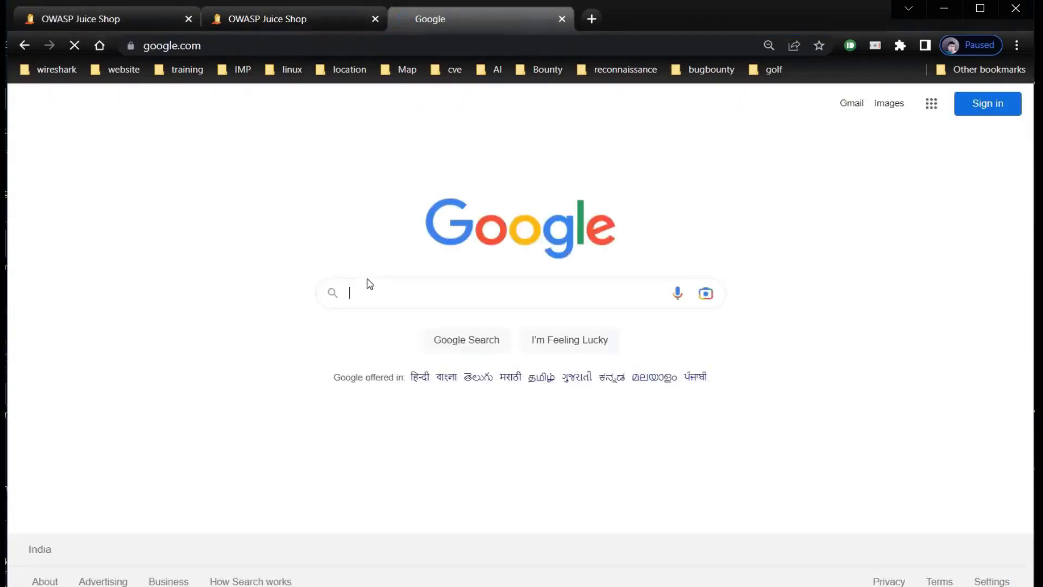
pyautogui.write('exif data')
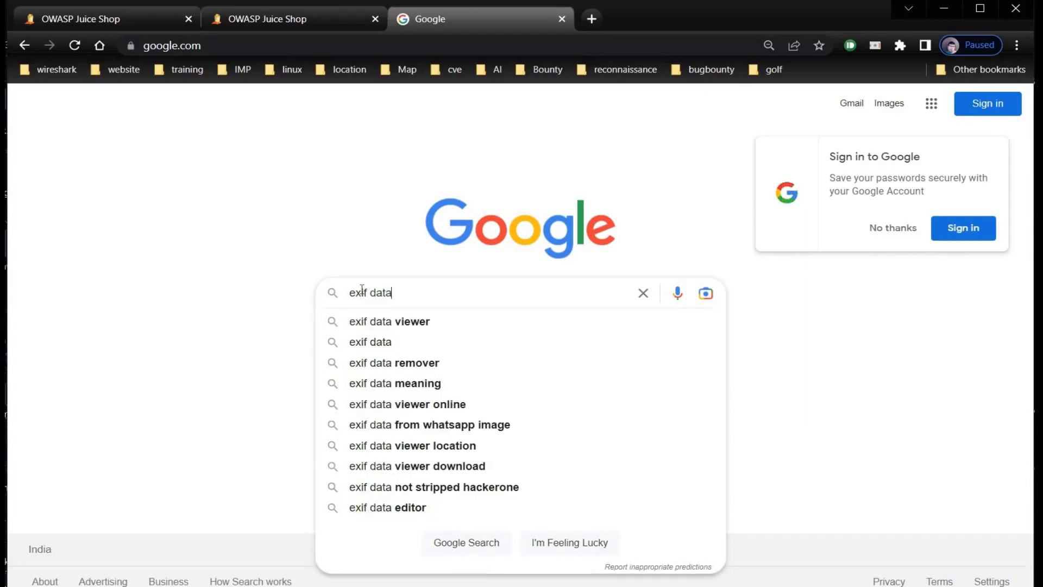
pyautogui.click(389, 321)
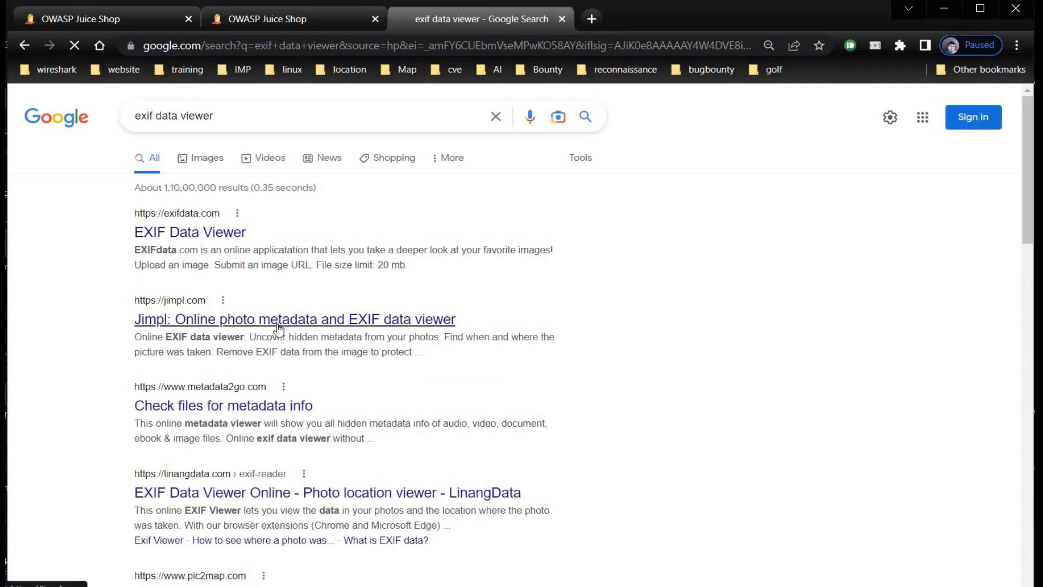
# - Upload favorite-hiking-place.png to Jimpl and view its GPS Location section and map
pyautogui.click(294, 319)
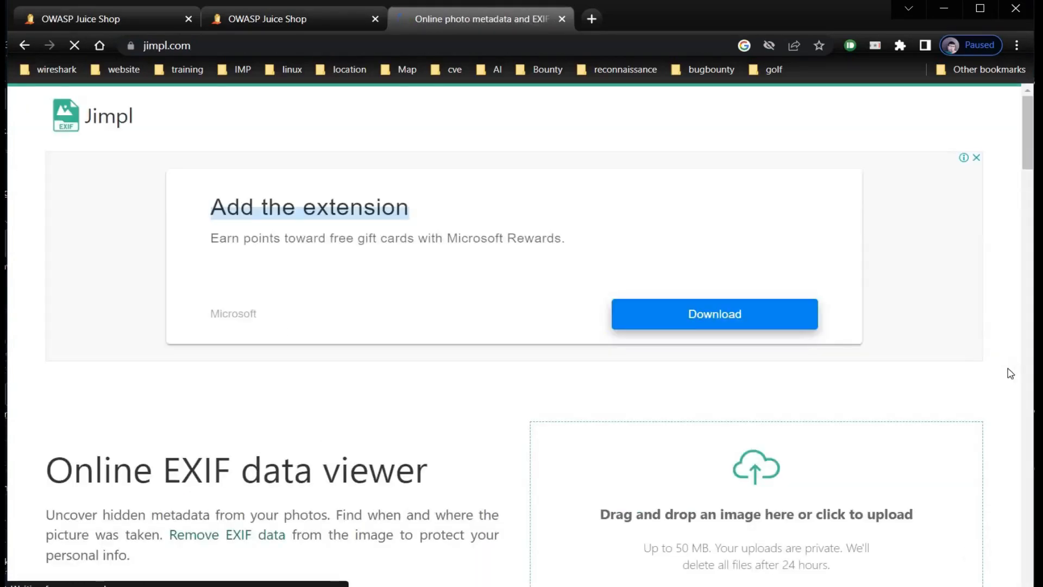
pyautogui.scroll(-3)
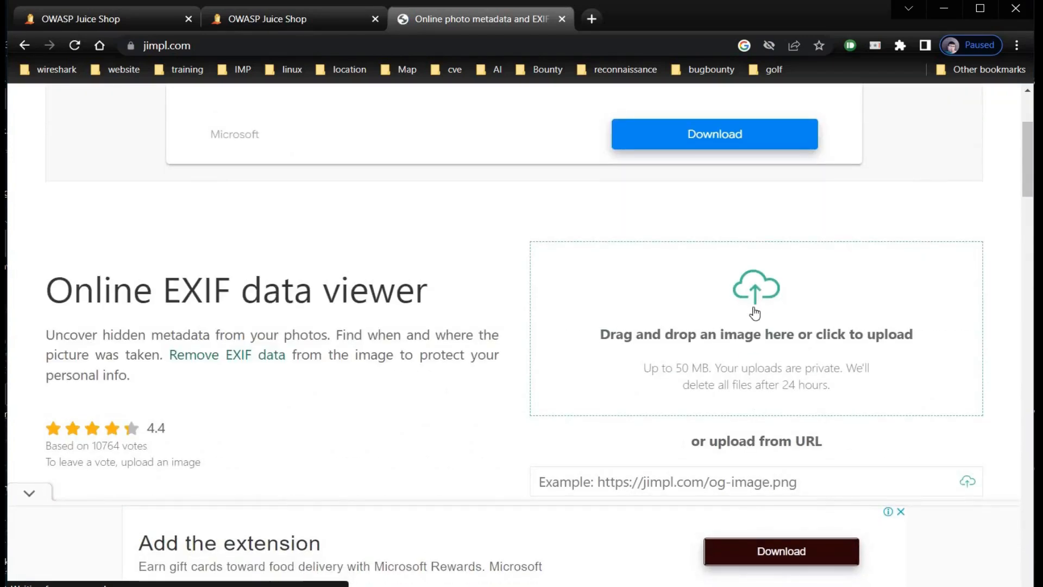
pyautogui.click(756, 307)
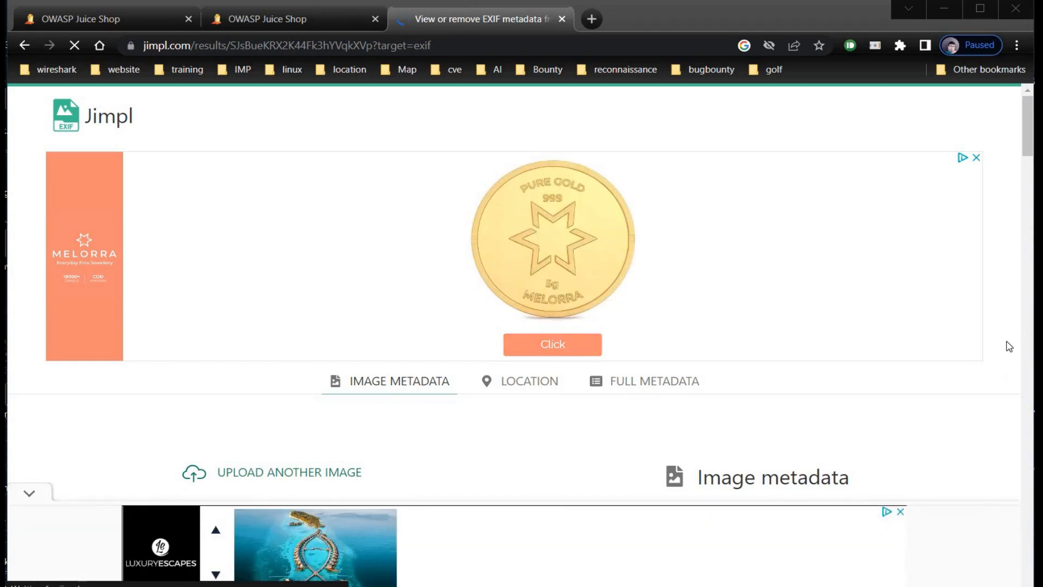
pyautogui.scroll(-3)
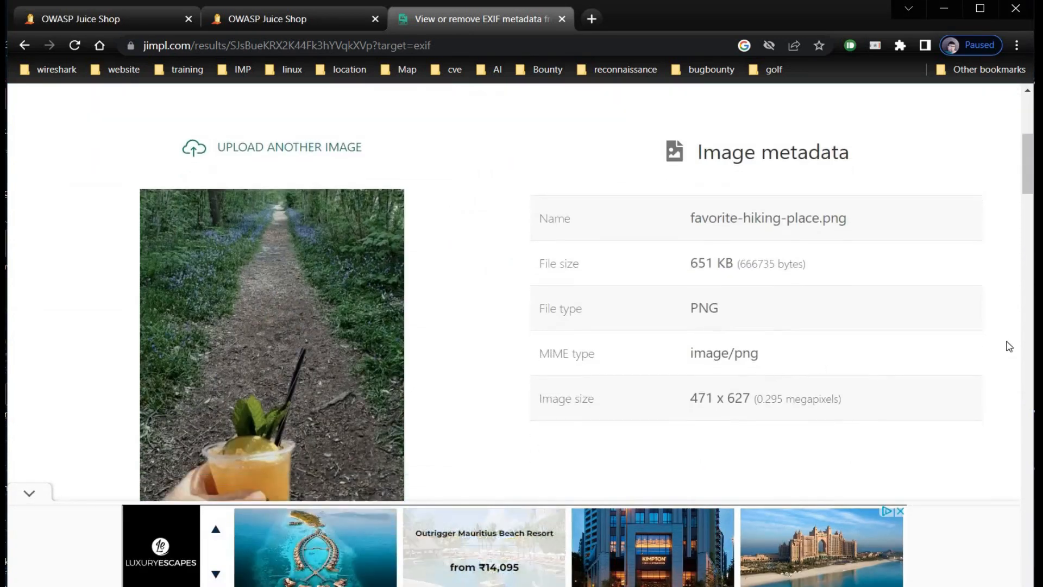
pyautogui.scroll(-3)
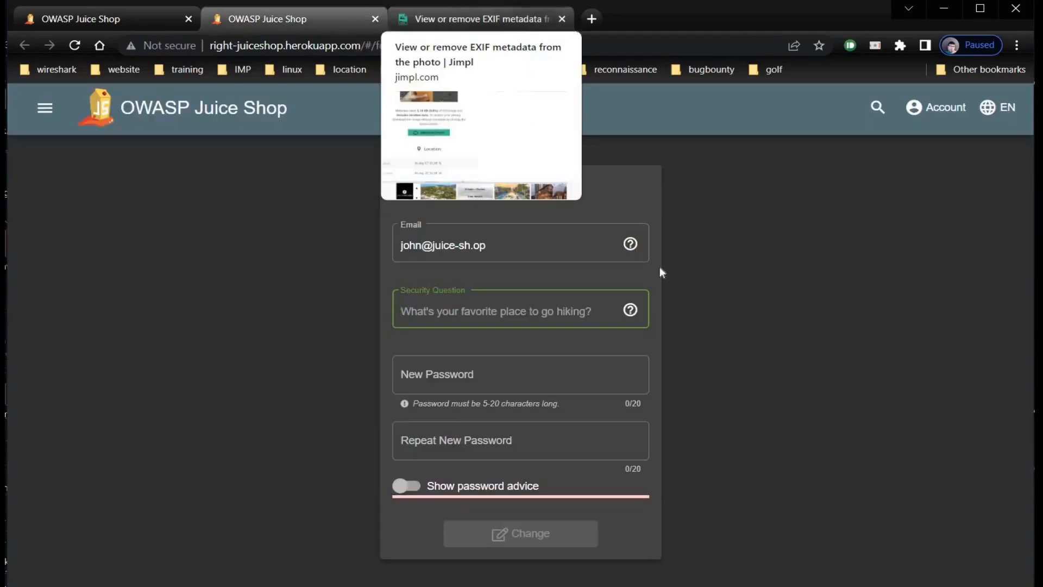
pyautogui.moveTo(662, 272)
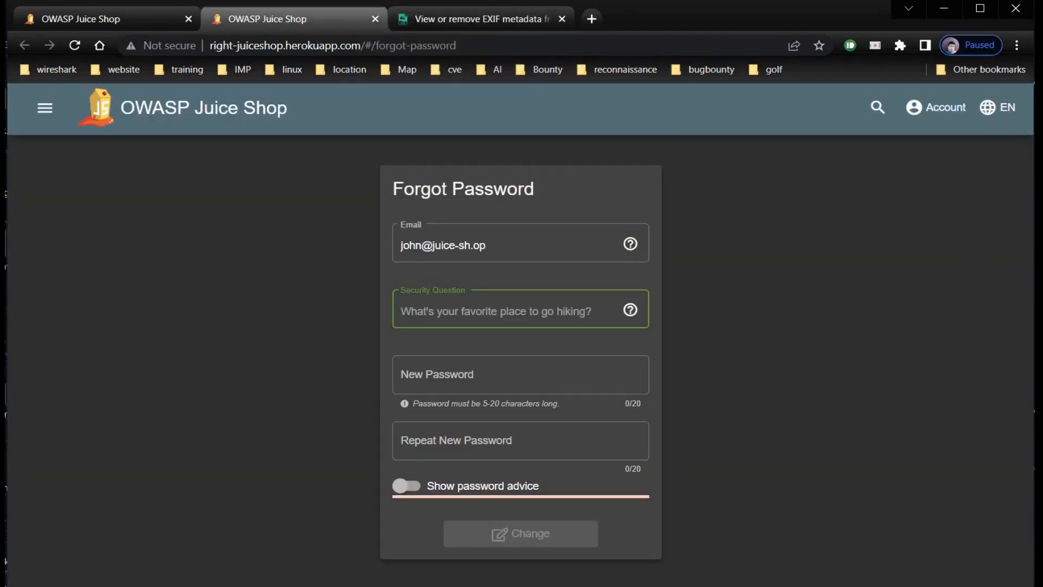
pyautogui.click(480, 18)
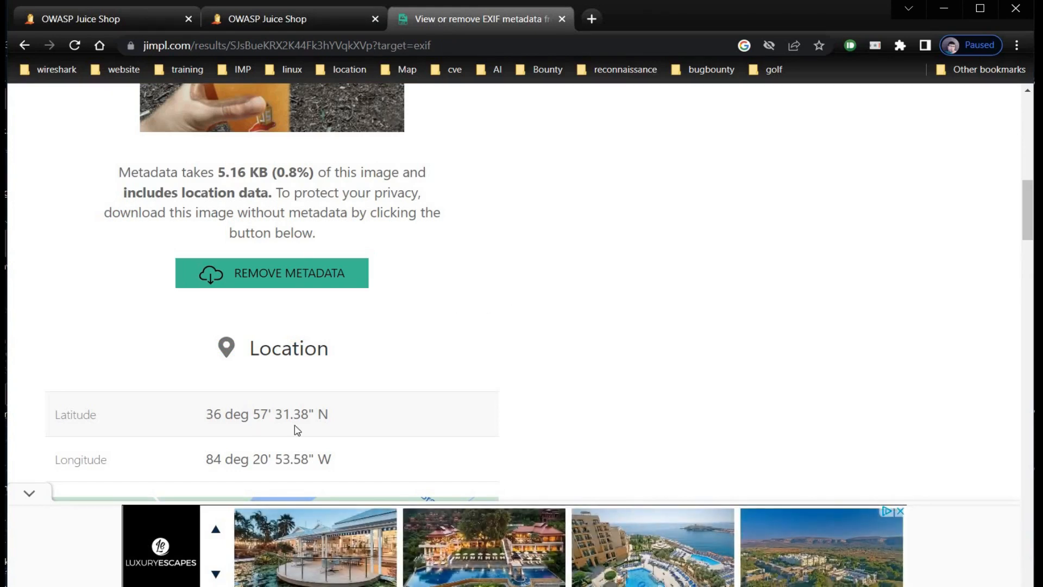
pyautogui.scroll(-3)
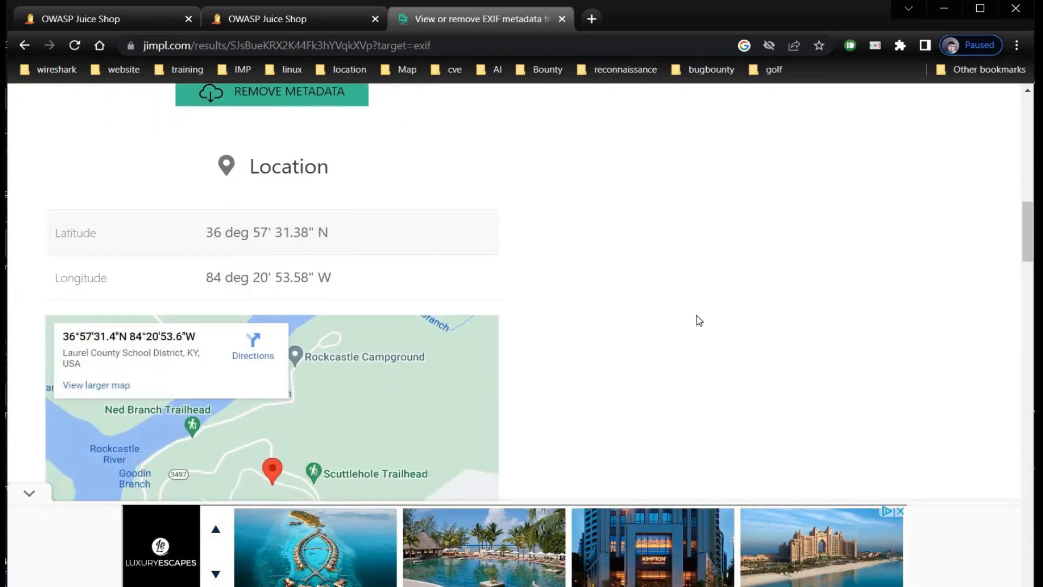
pyautogui.scroll(-3)
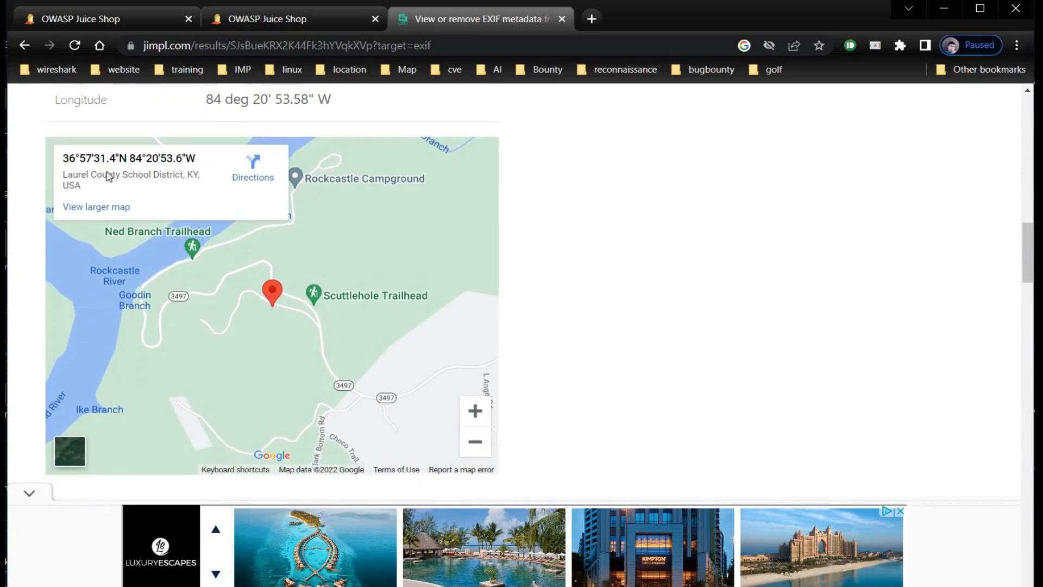
pyautogui.moveTo(85, 163)
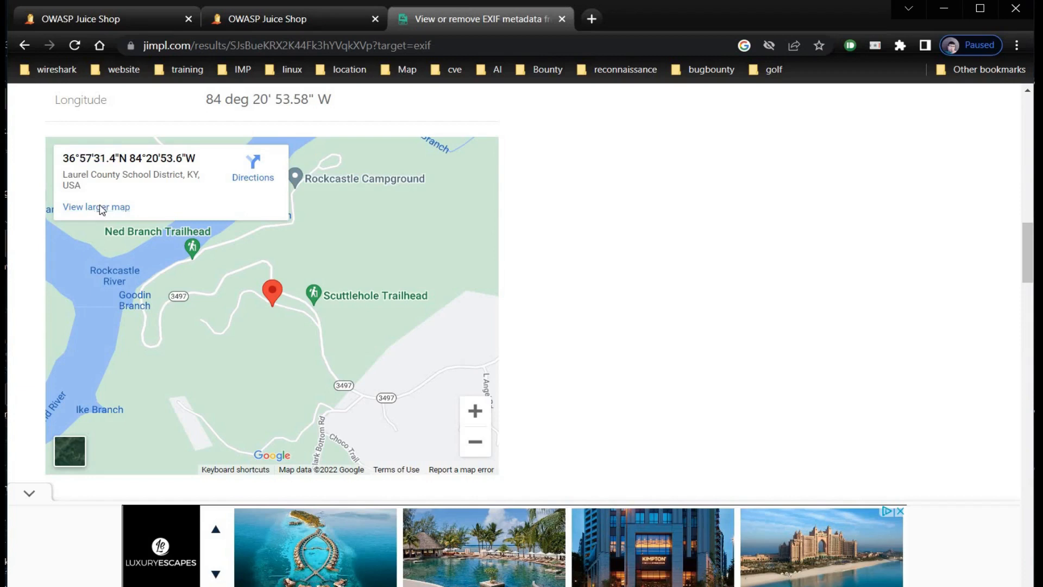
# - Zoom out on the full map to identify Daniel Boone National Forest and copy its name
pyautogui.click(95, 206)
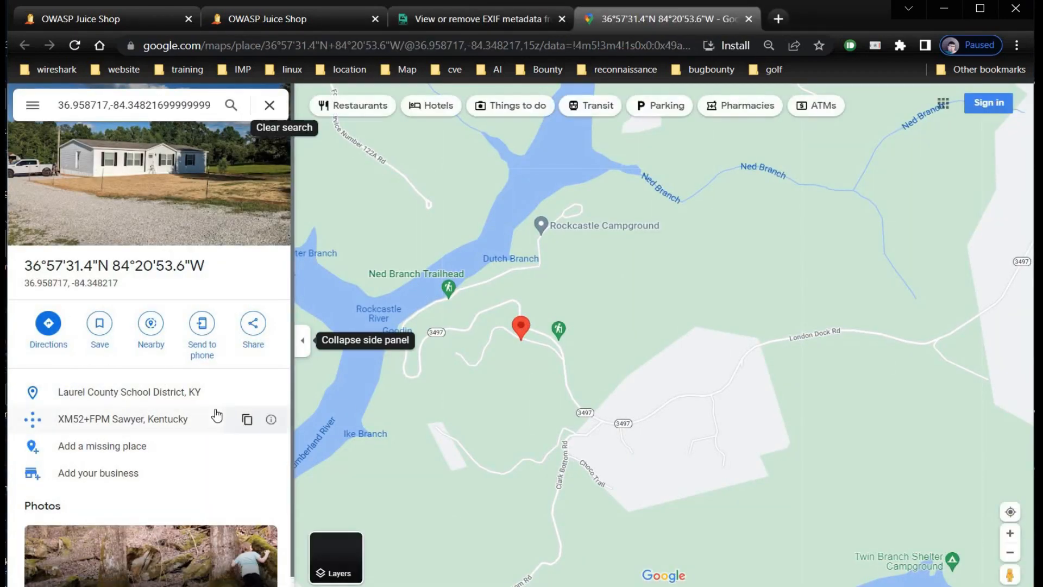
pyautogui.click(1009, 552)
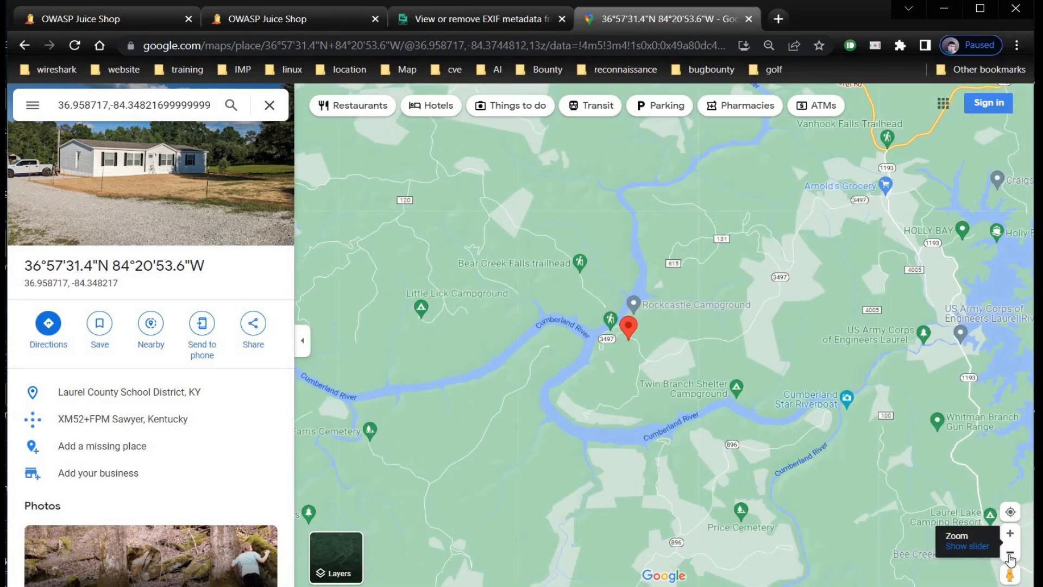
pyautogui.click(1009, 556)
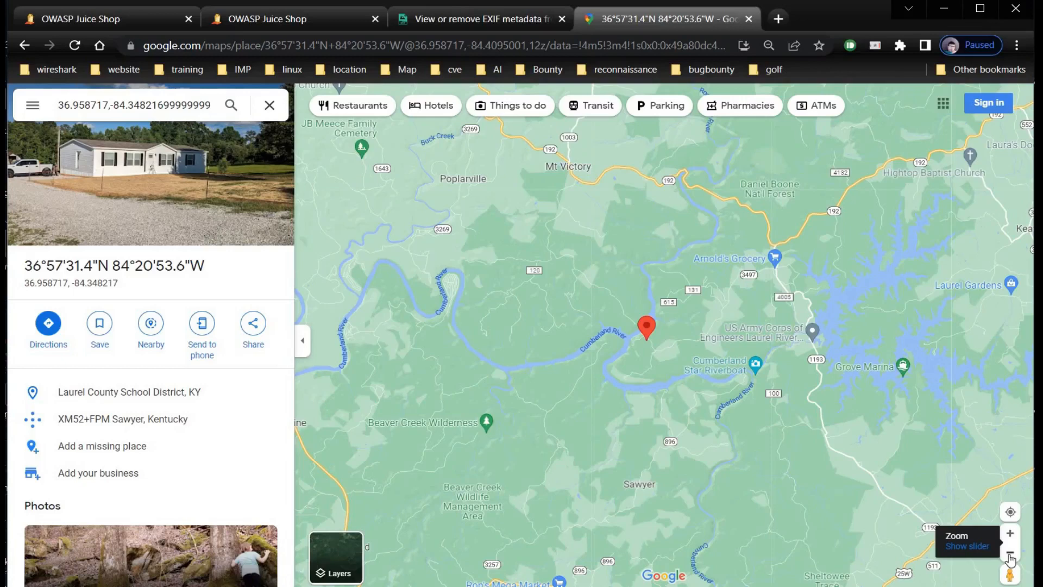
pyautogui.moveTo(767, 195)
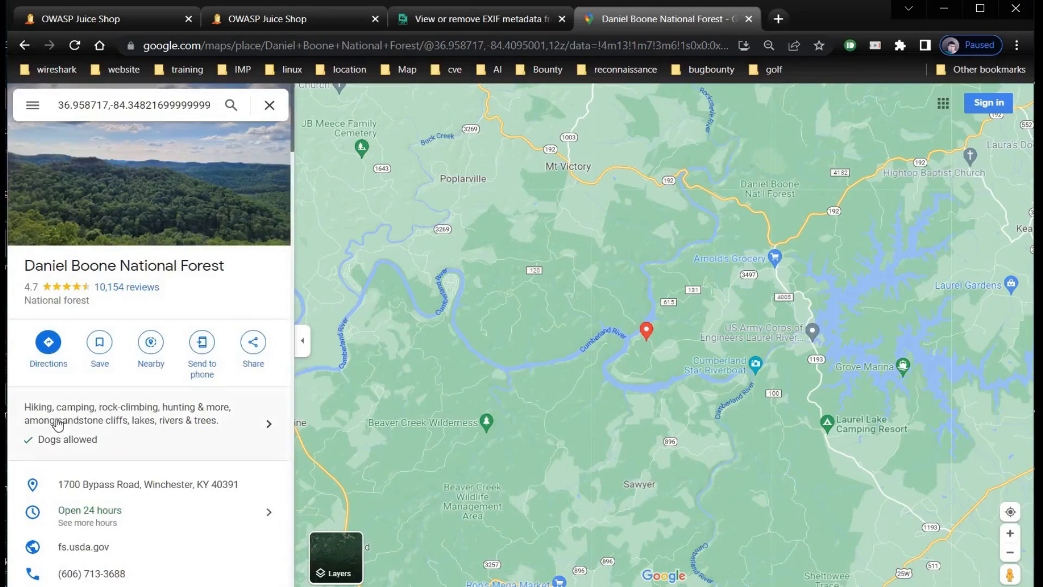
pyautogui.moveTo(59, 418)
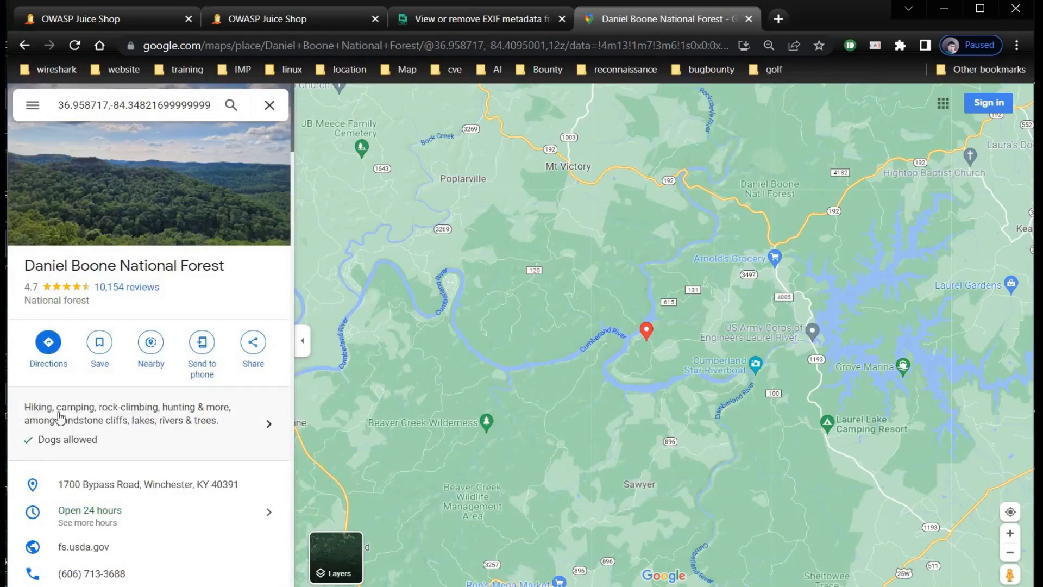
pyautogui.doubleClick(70, 265)
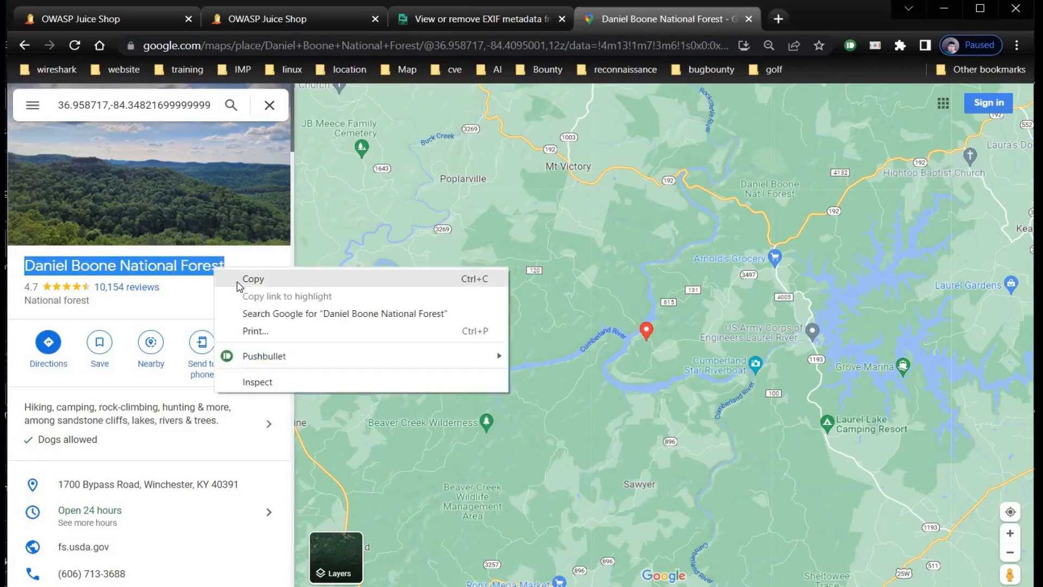
pyautogui.click(292, 19)
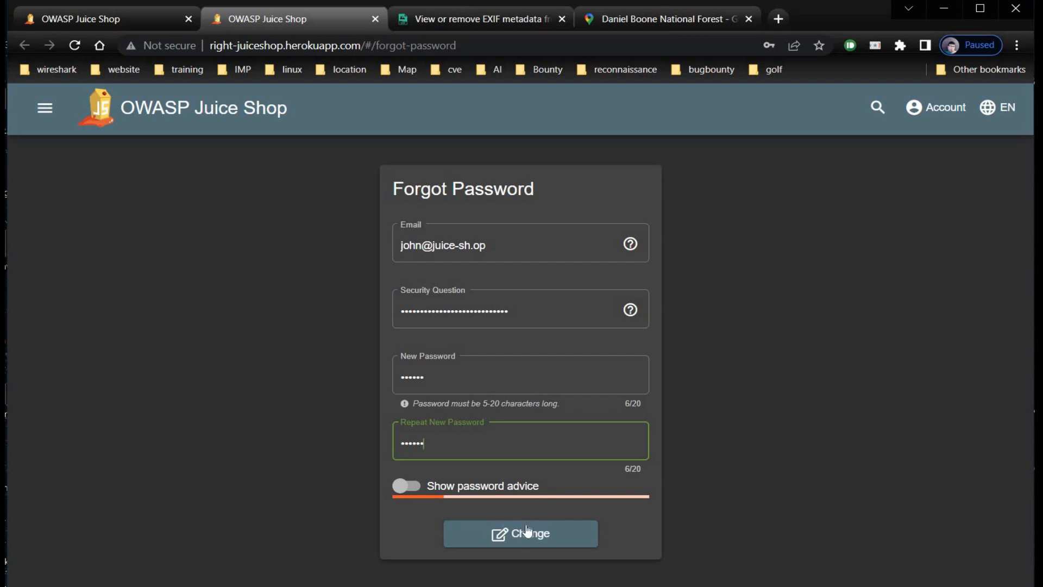
# - Submit John's password reset and dismiss Chrome's save-password offer
pyautogui.click(521, 532)
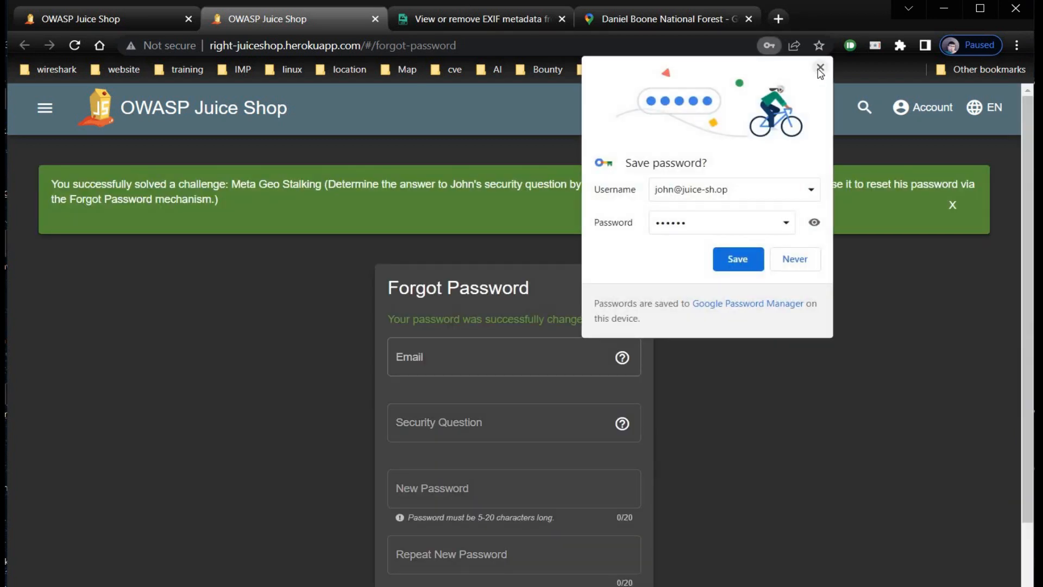
pyautogui.click(820, 68)
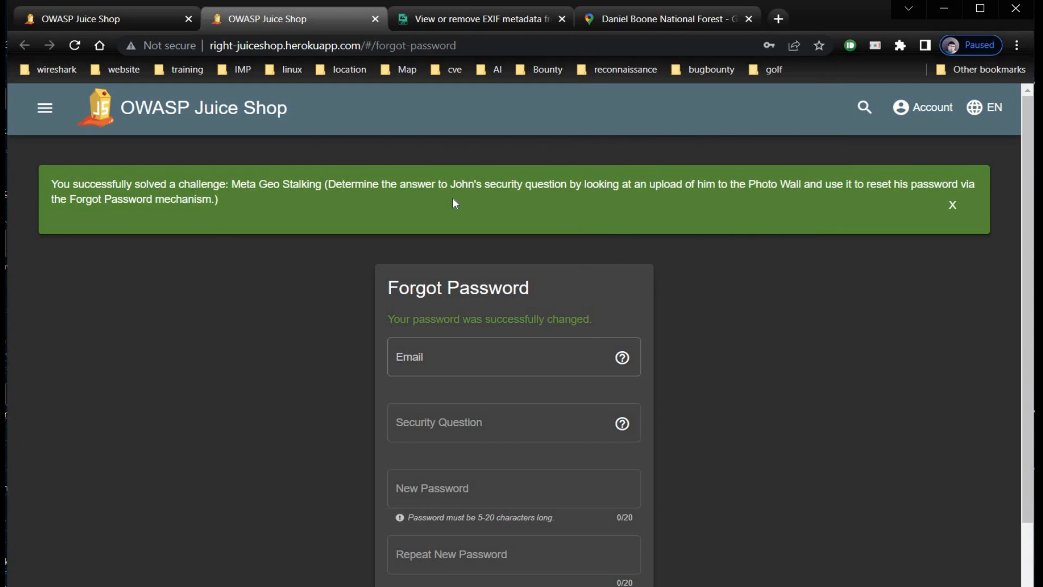
pyautogui.moveTo(295, 180)
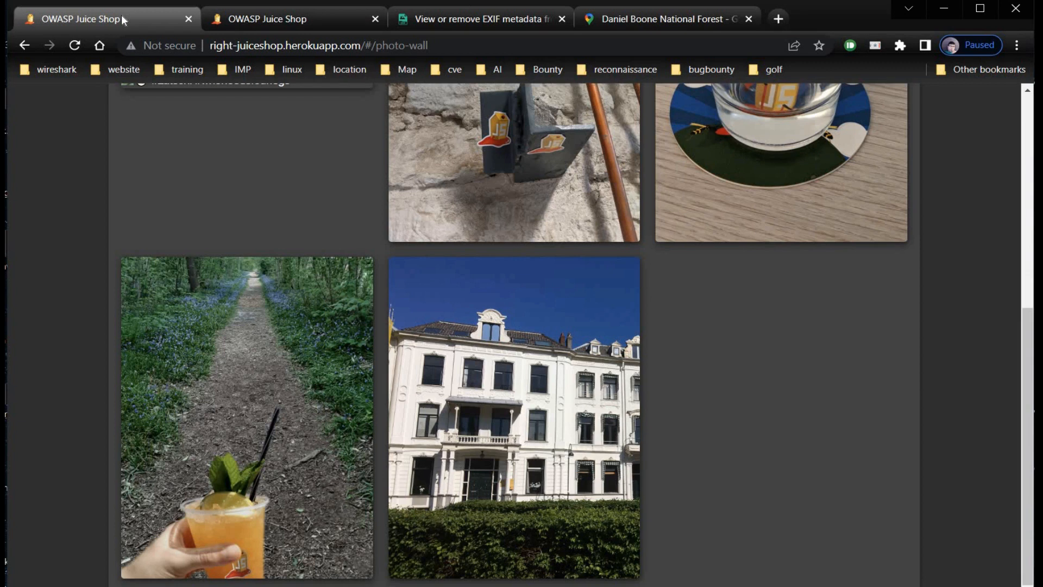
pyautogui.moveTo(25, 45)
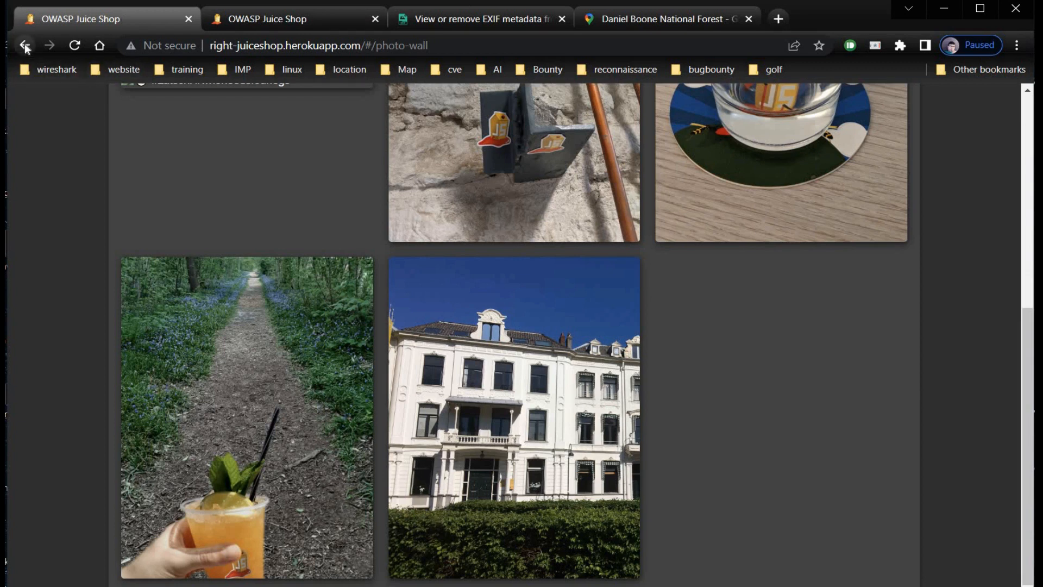
# - Return to the Score Board and deselect the 1-star difficulty filter, leaving only two-star challenges
pyautogui.click(24, 45)
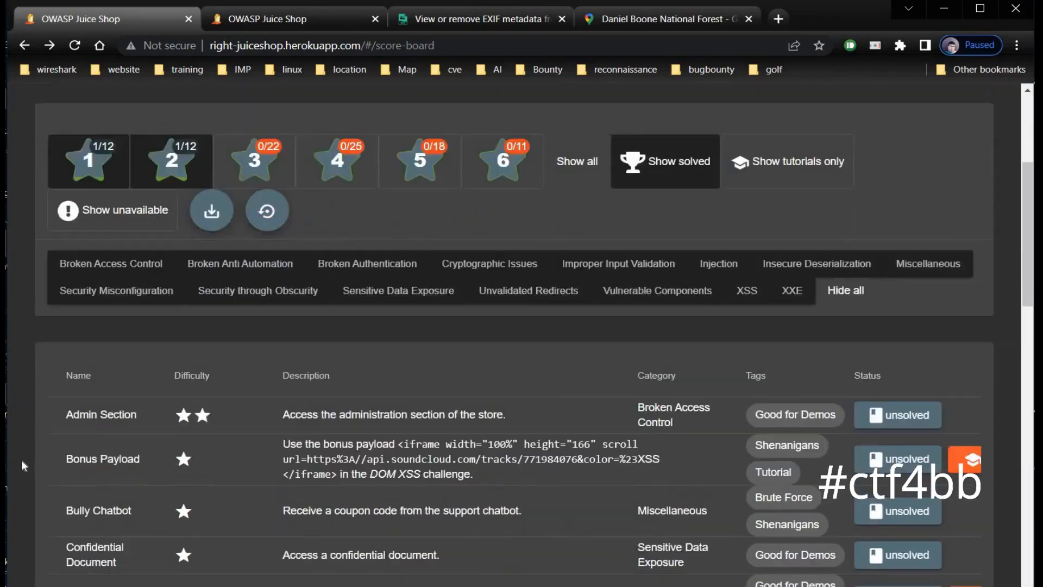
pyautogui.scroll(-3)
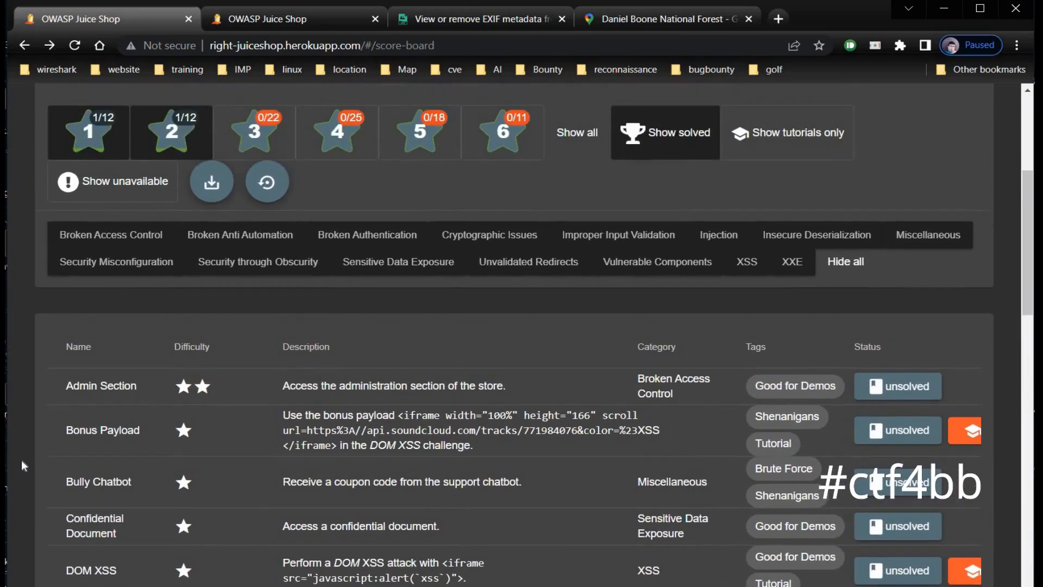
pyautogui.click(170, 132)
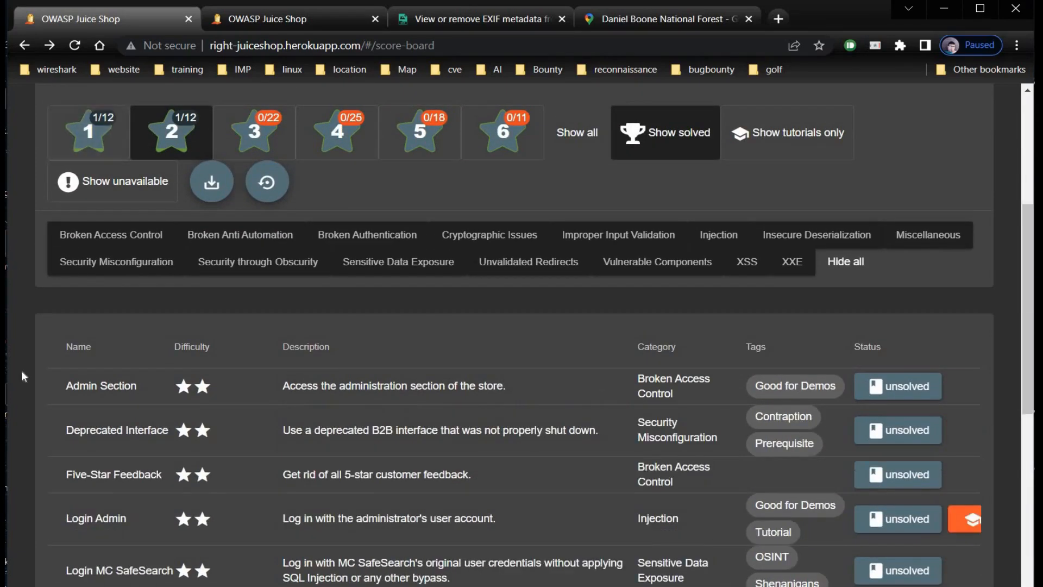